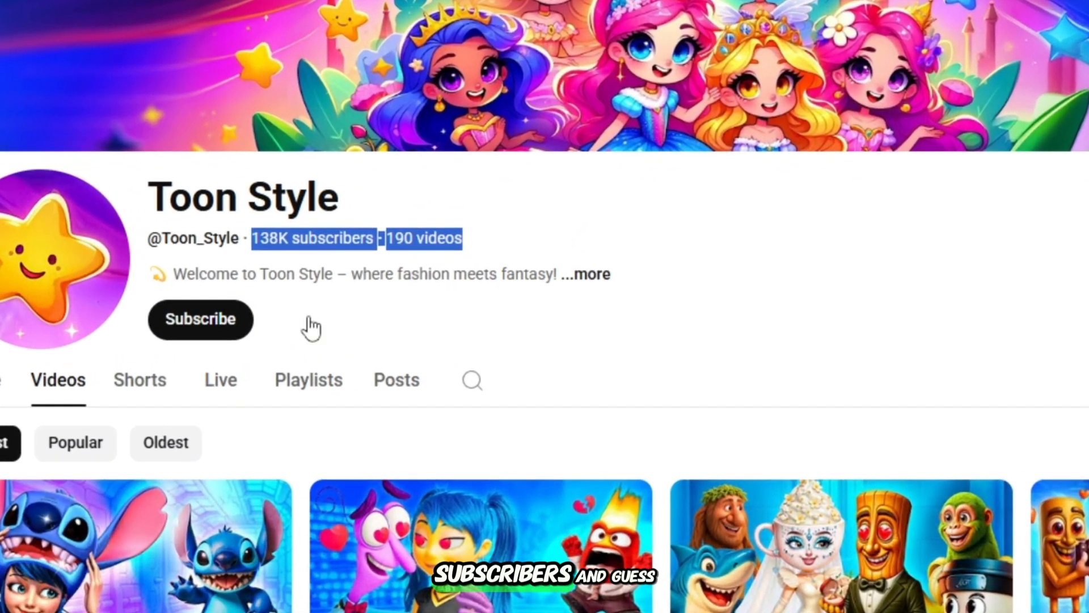
- Sort Toon Style's Videos tab by Popular and scroll down through the video grid
left_click(75, 443)
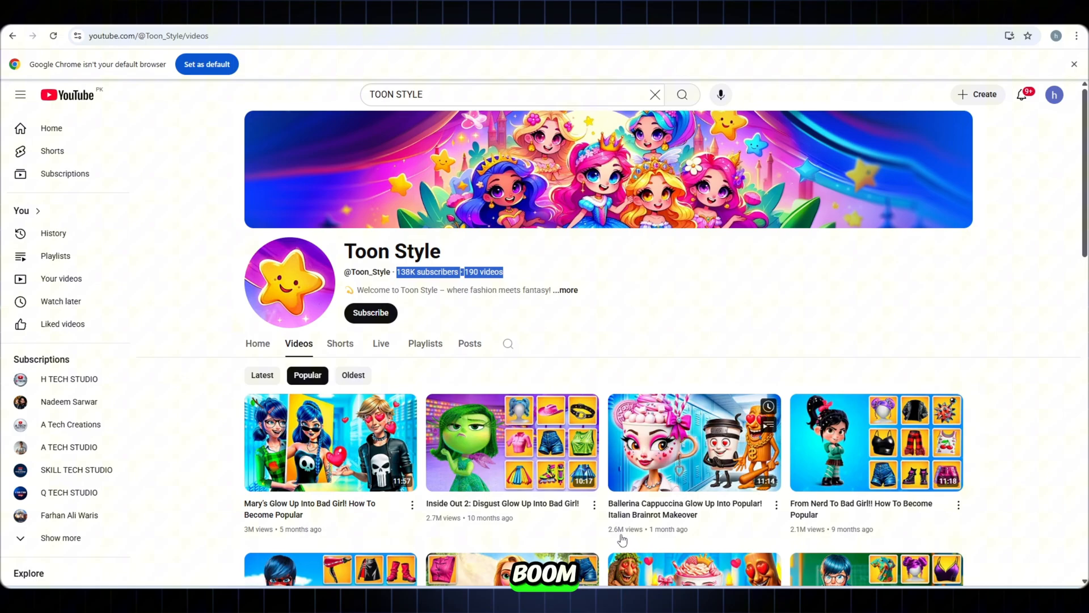
scroll("down", 3)
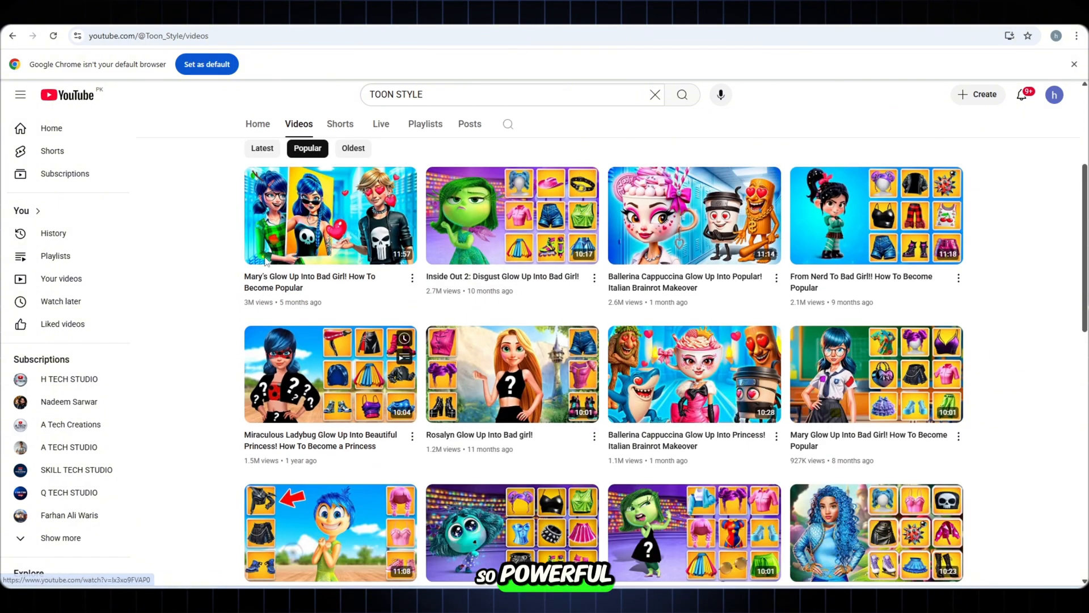
scroll("down", 3)
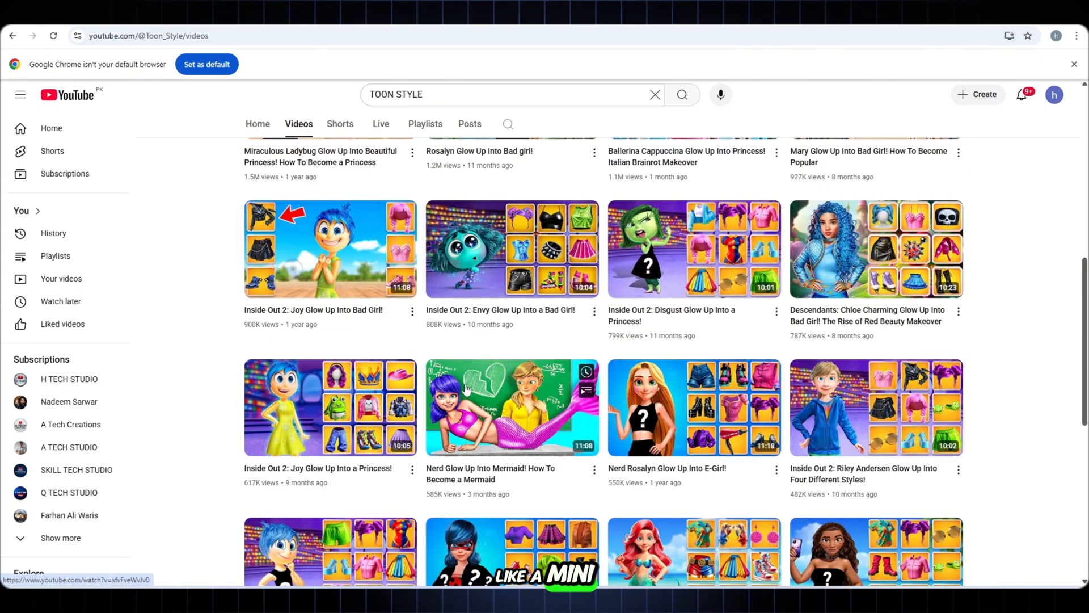
scroll("down", 3)
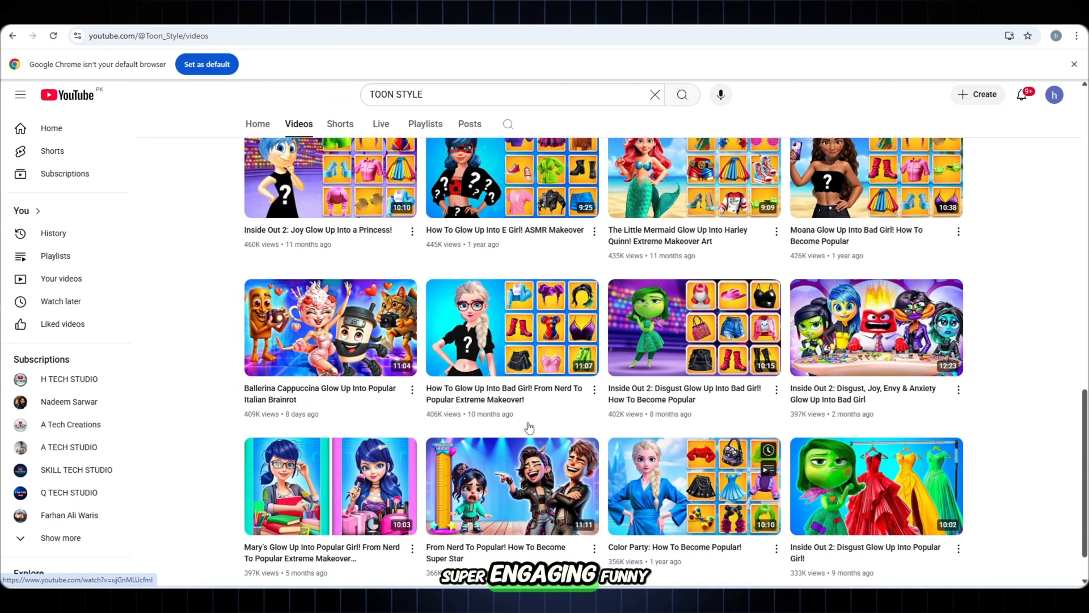
scroll("down", 3)
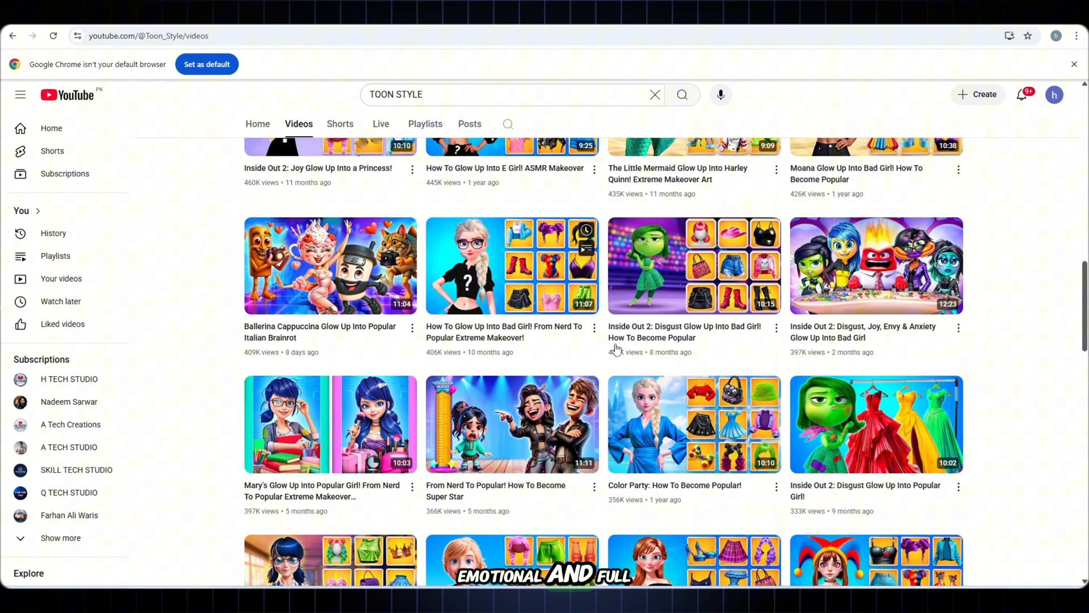
scroll("down", 3)
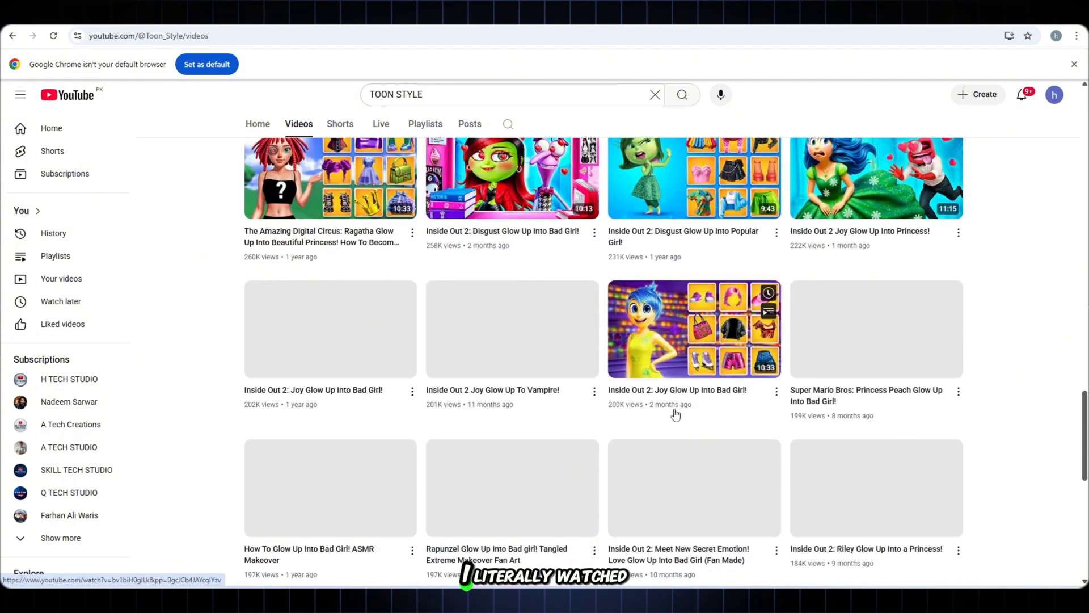
scroll("down", 3)
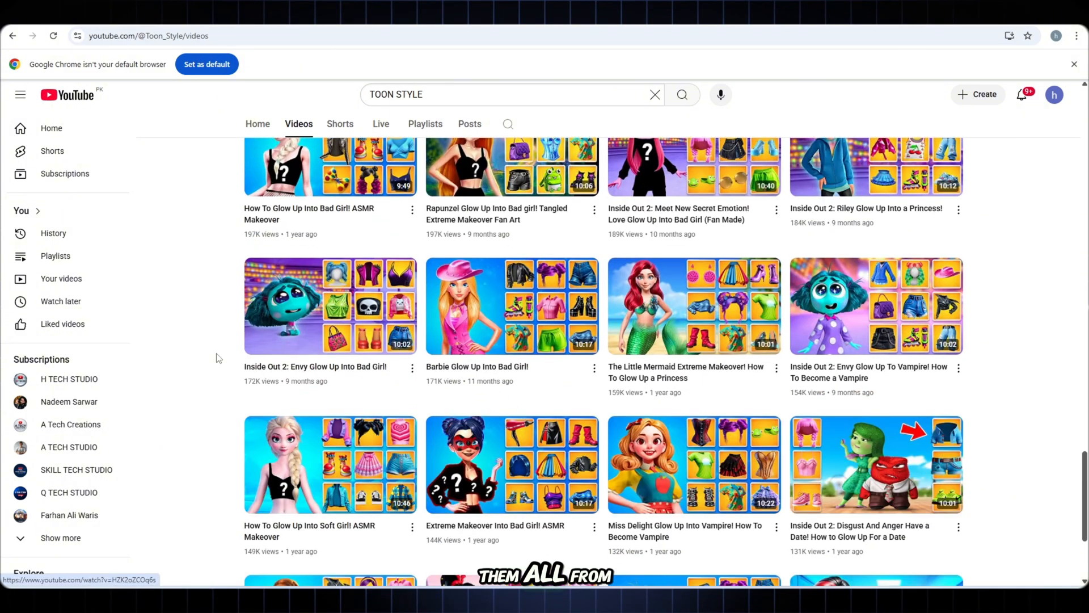
scroll("down", 3)
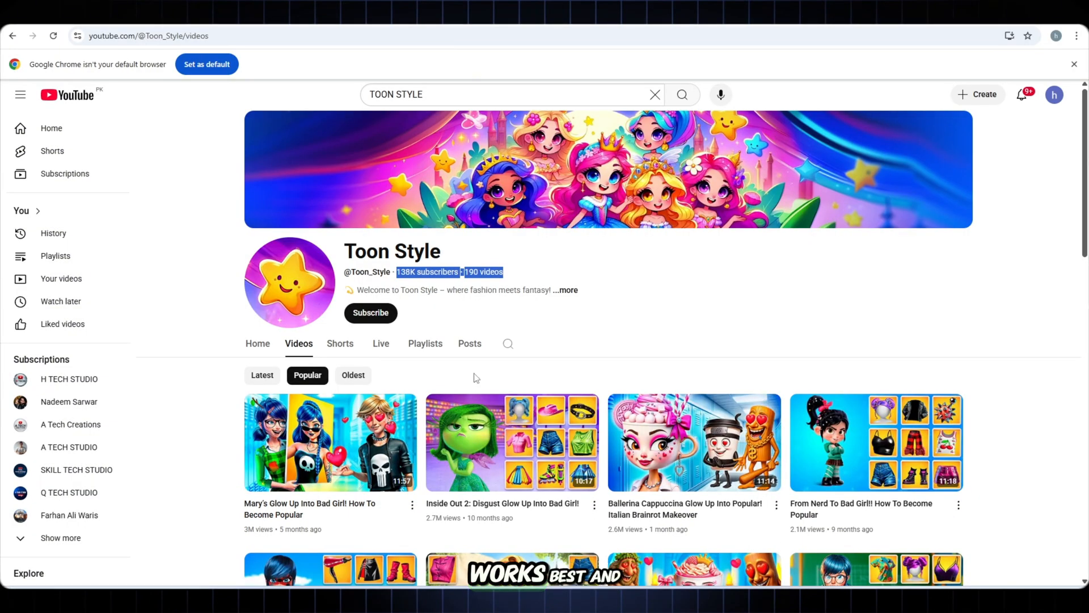
scroll("down", 3)
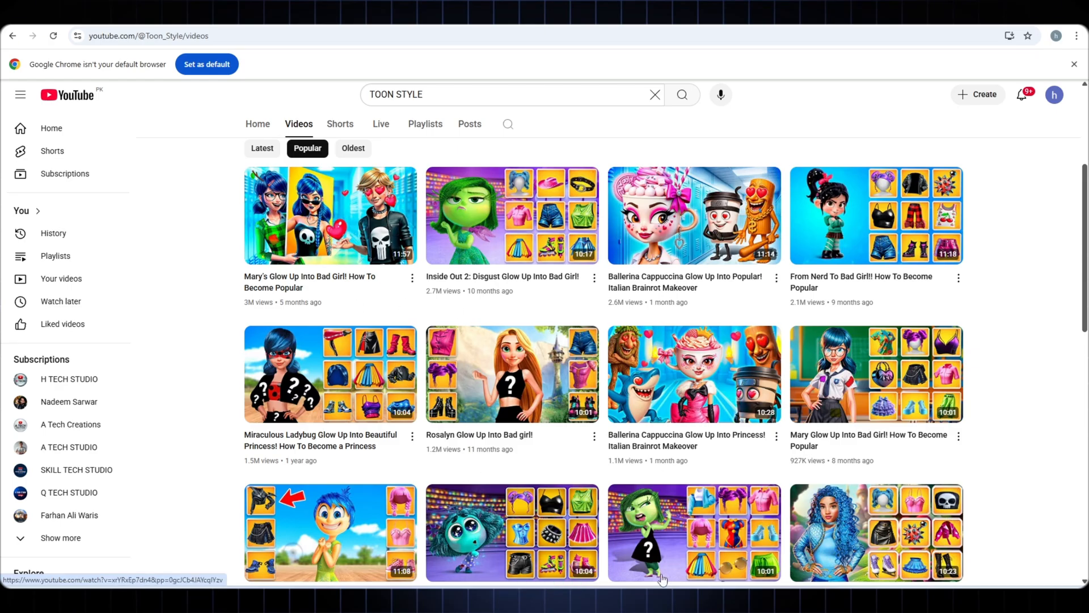
mouse_move(518, 452)
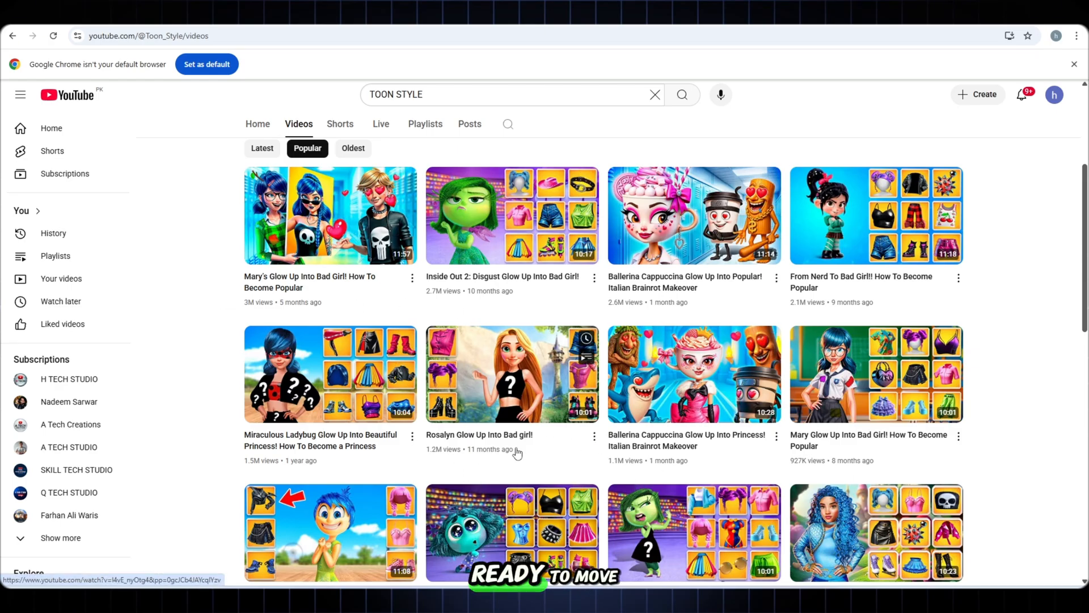
scroll("down", 3)
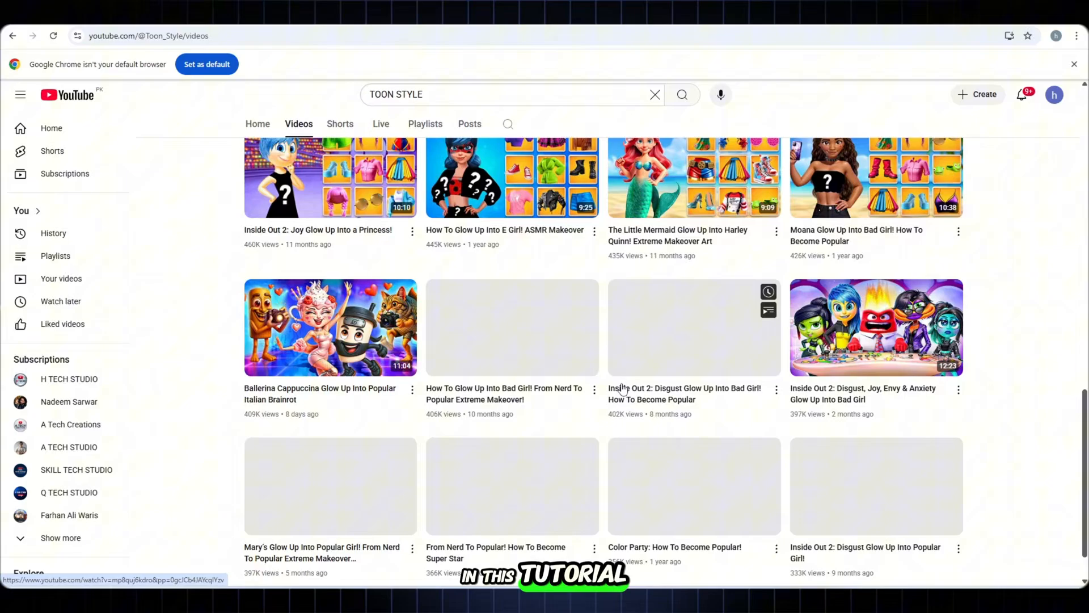
scroll("down", 3)
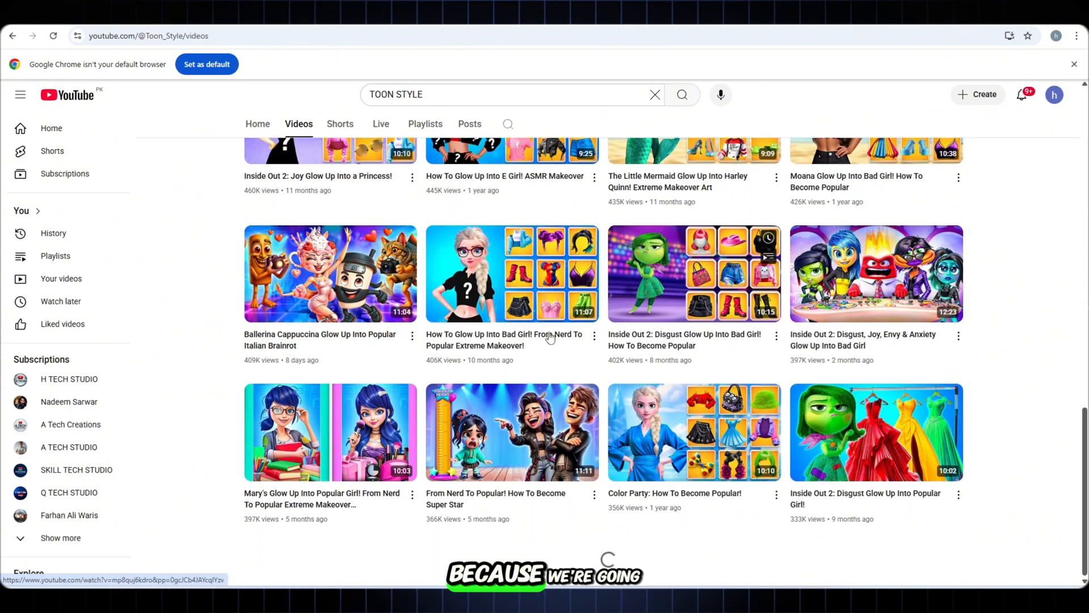
scroll("down", 3)
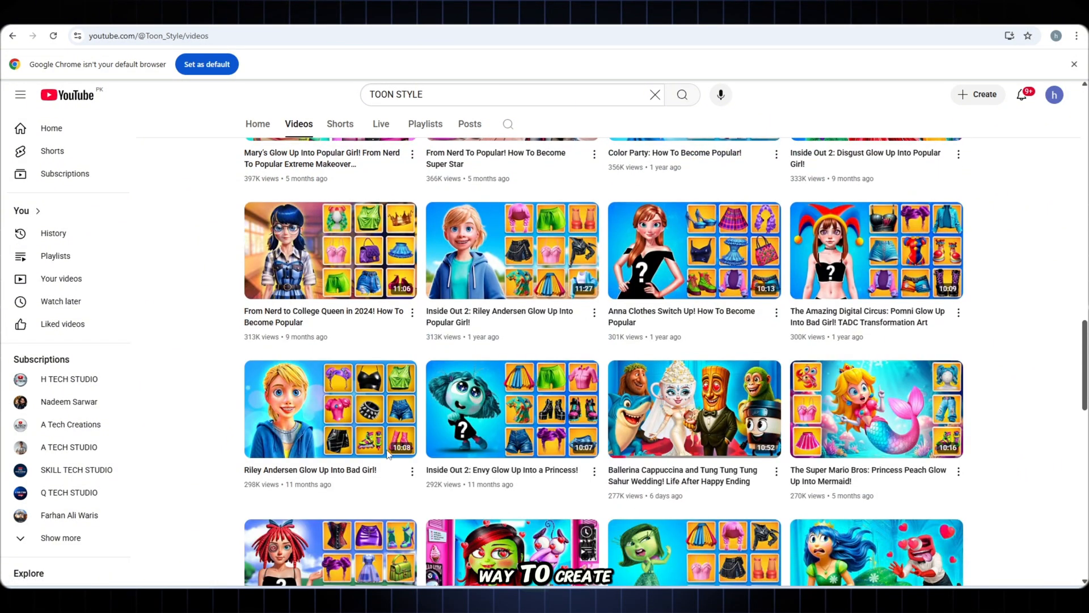
scroll("down", 3)
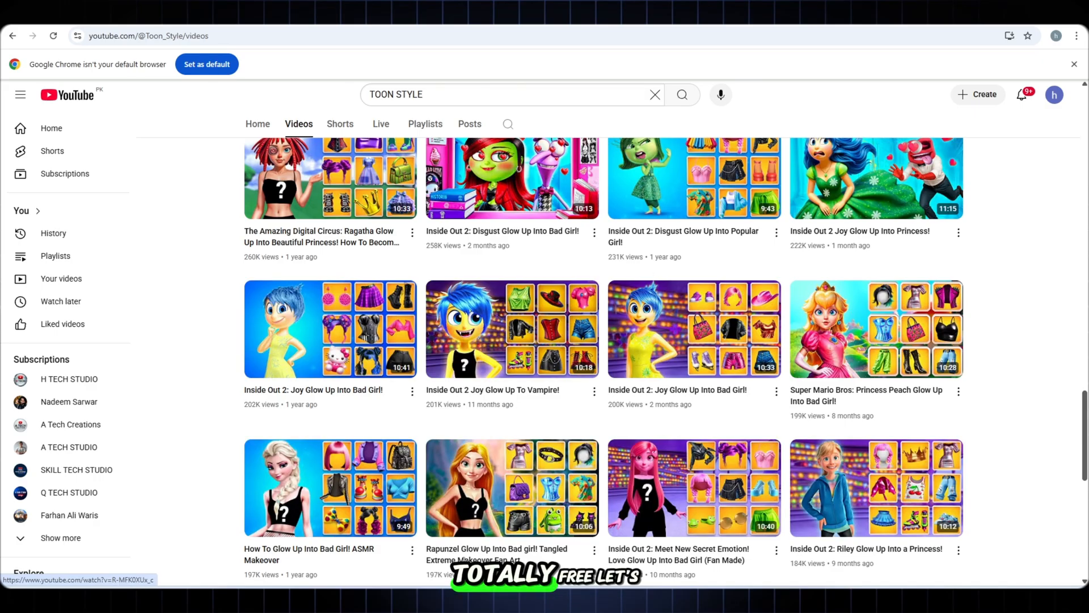
scroll("down", 3)
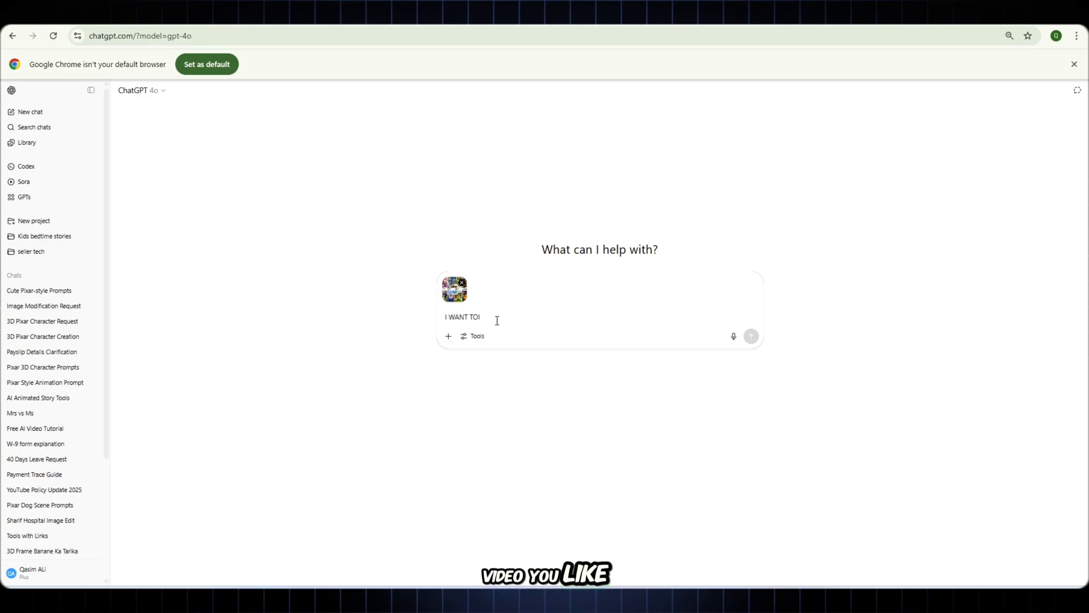
- Ask ChatGPT to 'CREATE THIS TYPE OF VIDE… DETAIL IN PIXAR STYLE 3D' prompts
type("CREATE THIS TYPE OF VIDEO PLEASE GIVE ME PORMPT WITH")
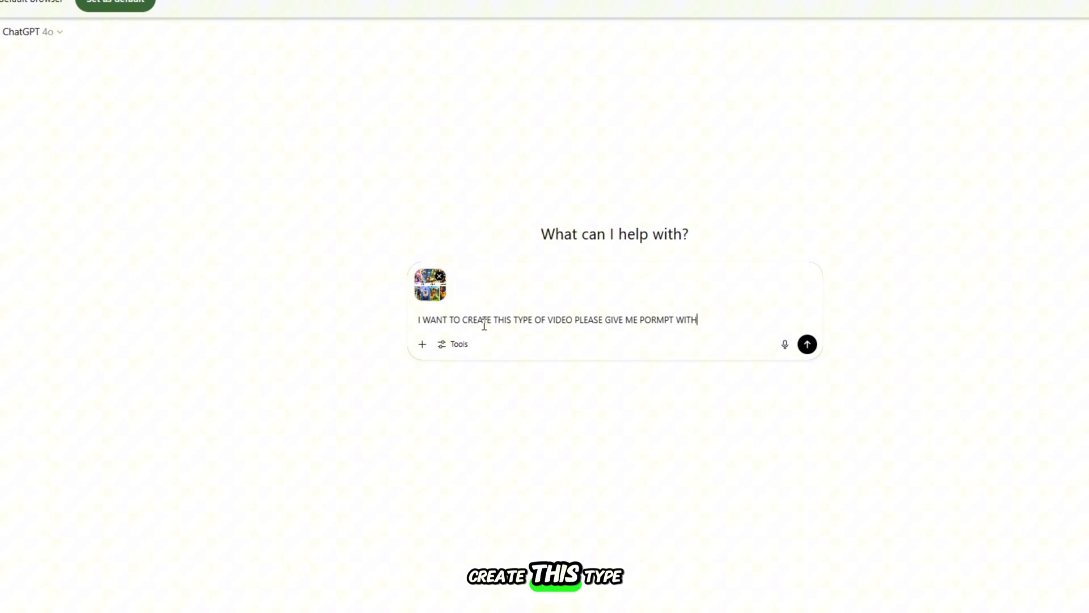
type("DETAIL IN PIXAR STYLE")
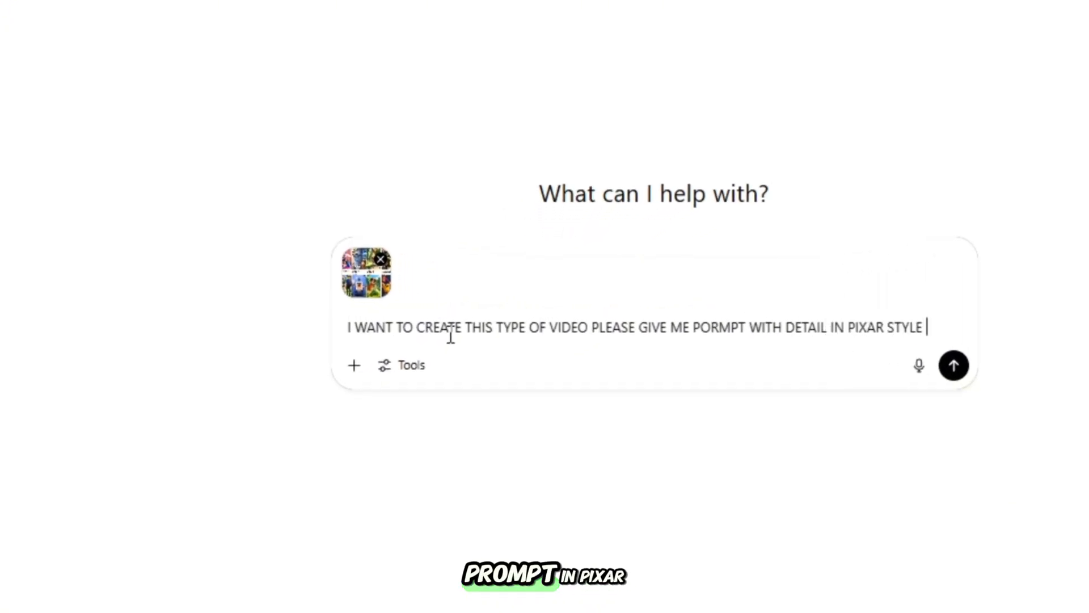
type("3D")
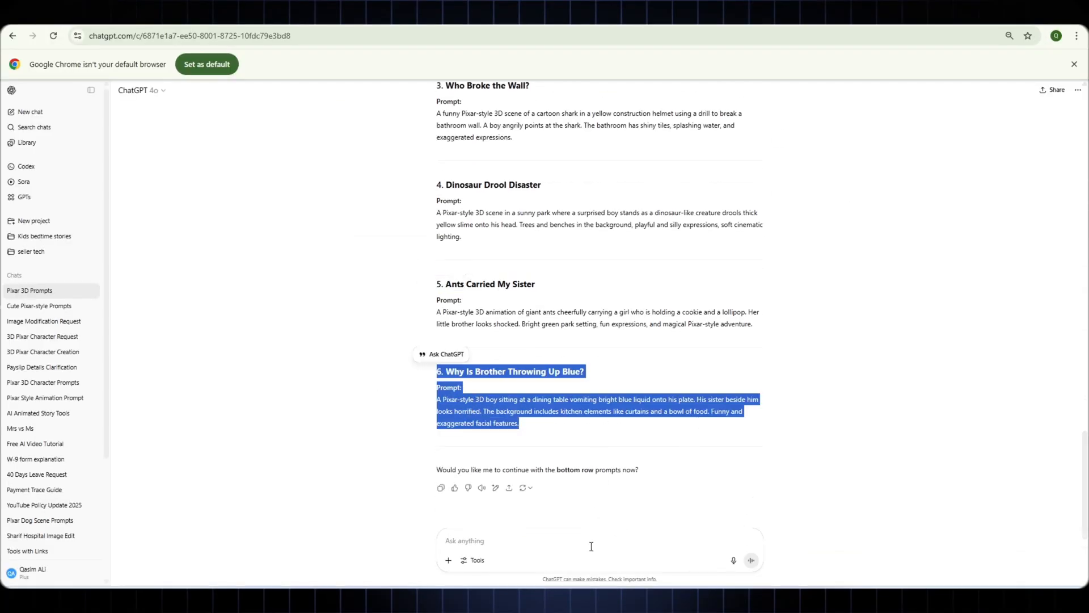
type("THREE MORE THIS TYPE O")
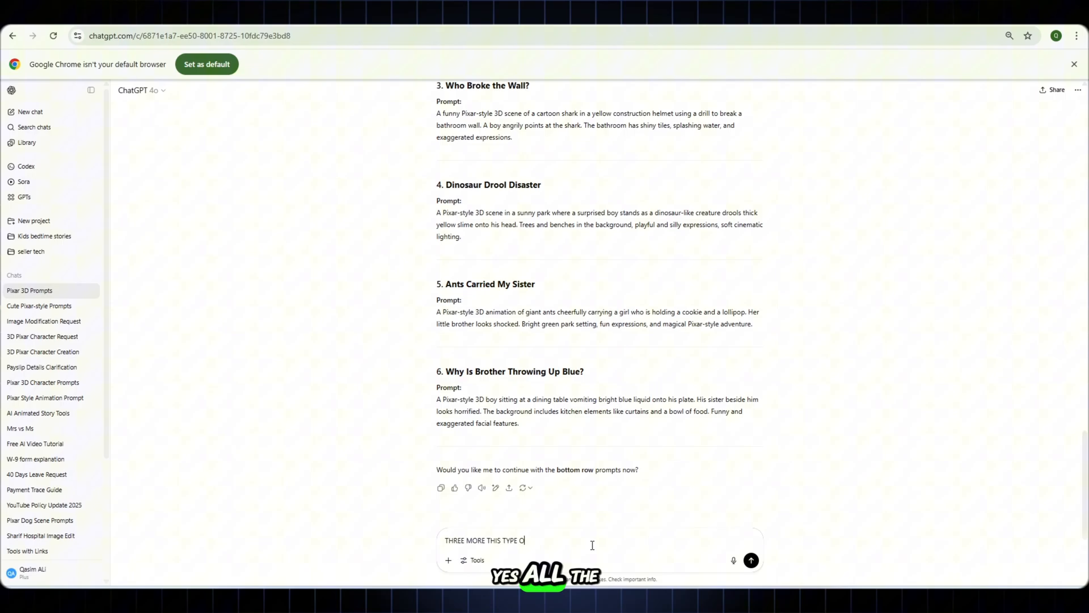
left_click(751, 561)
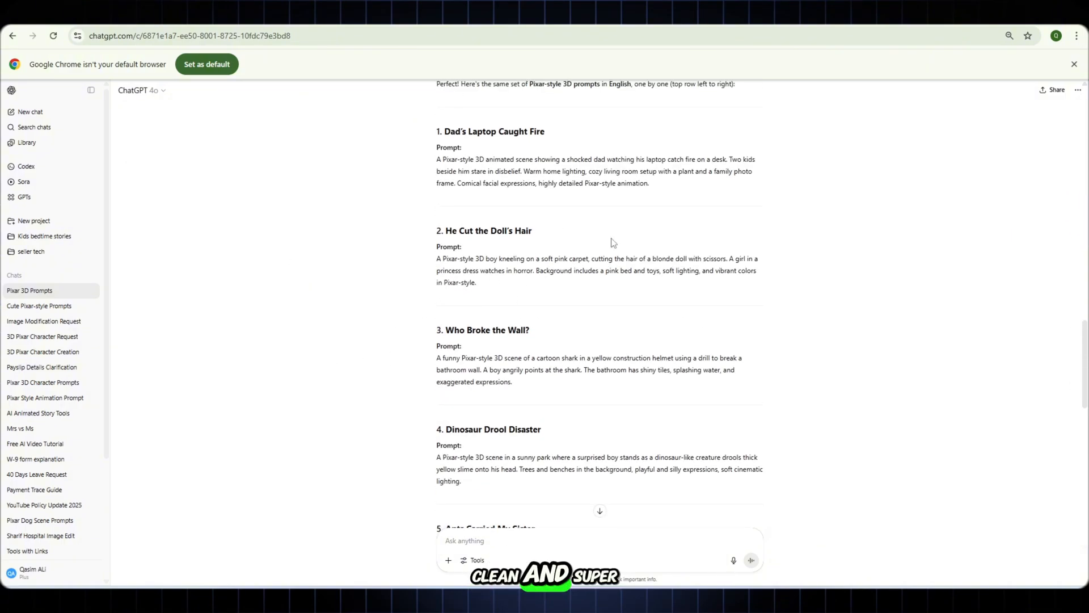
mouse_move(491, 299)
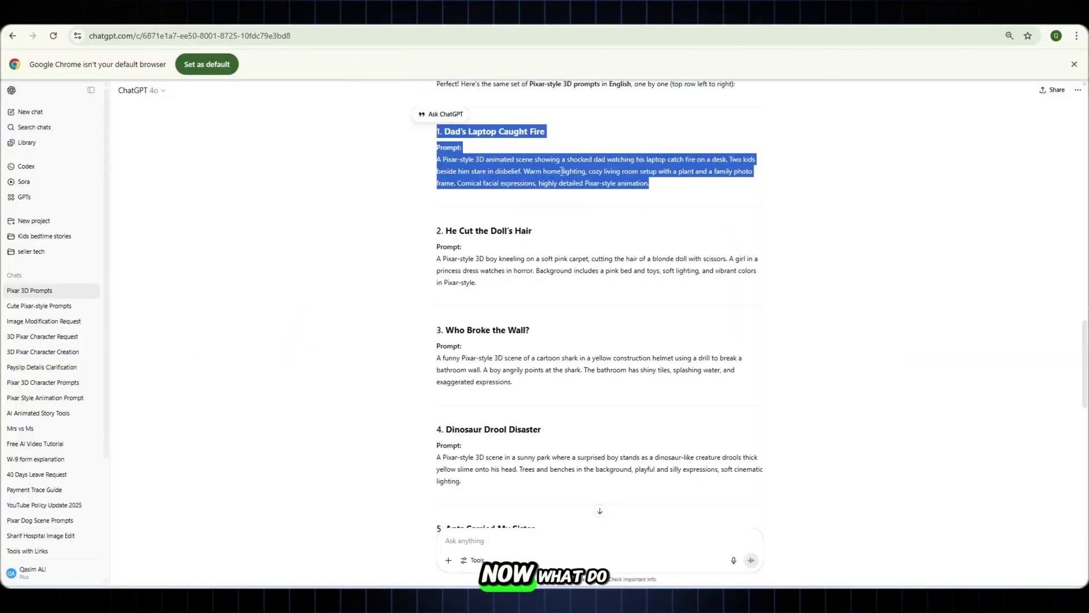
- Copy the 'Dad's Laptop Caught Fire' prompt text from ChatGPT's reply
right_click(562, 183)
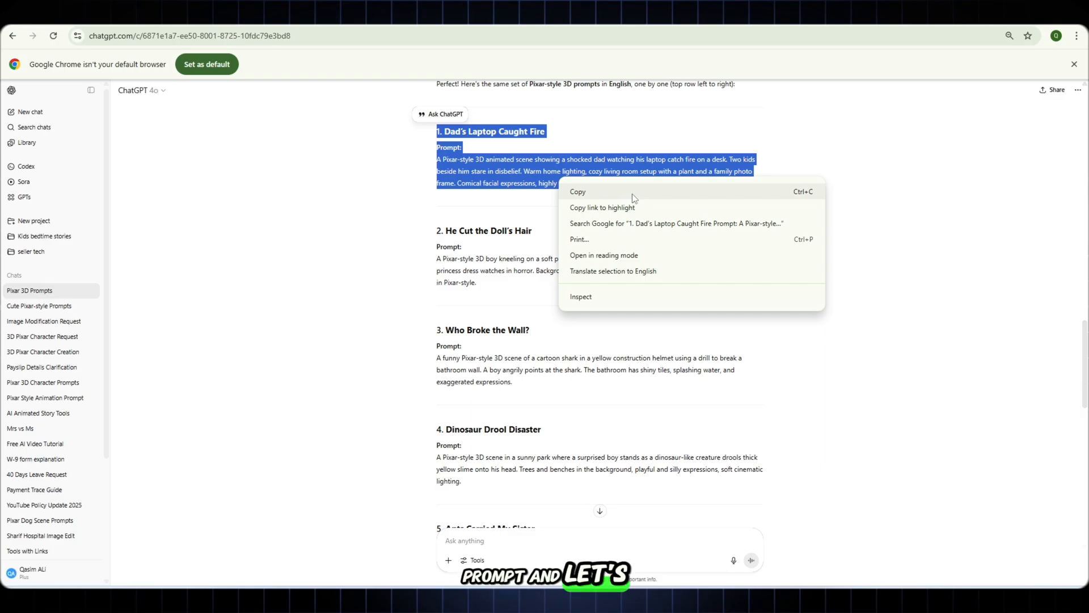
left_click(578, 192)
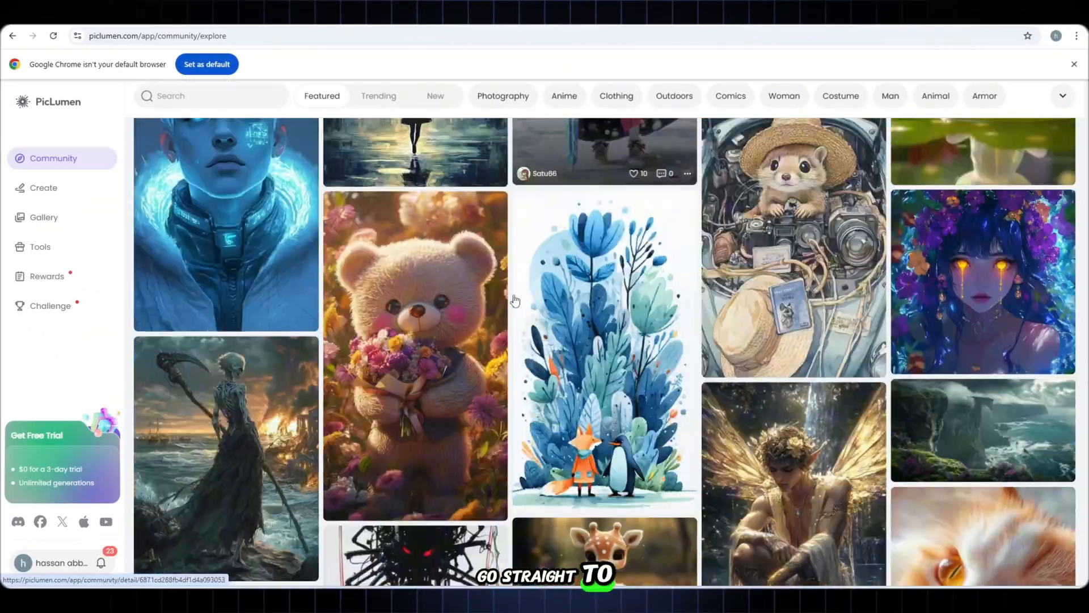
- Scroll through PicLumen's Community explore feed of shared AI images
scroll("down", 3)
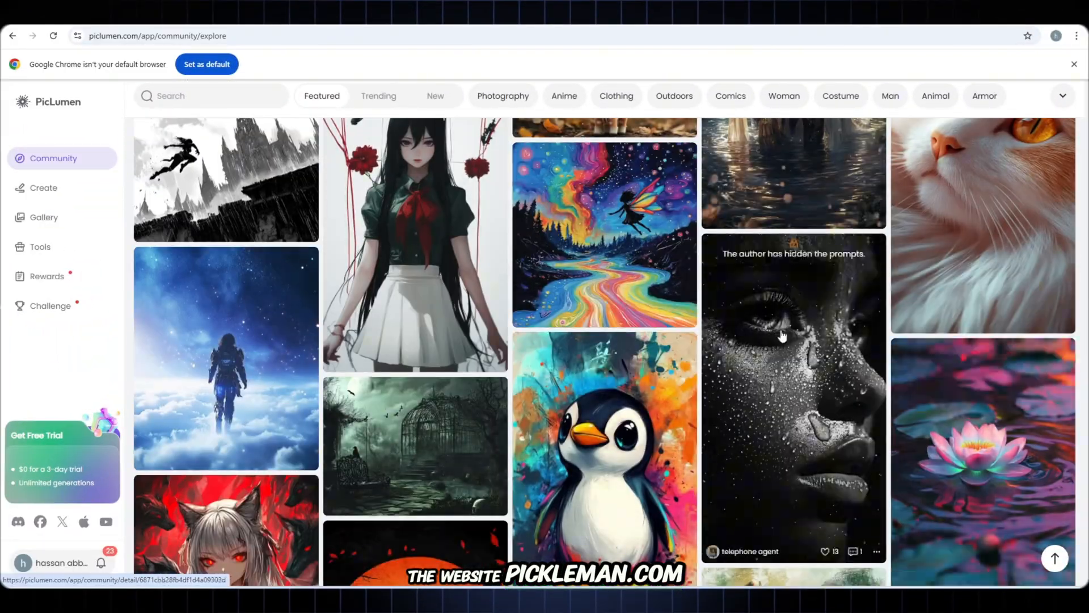
scroll("down", 3)
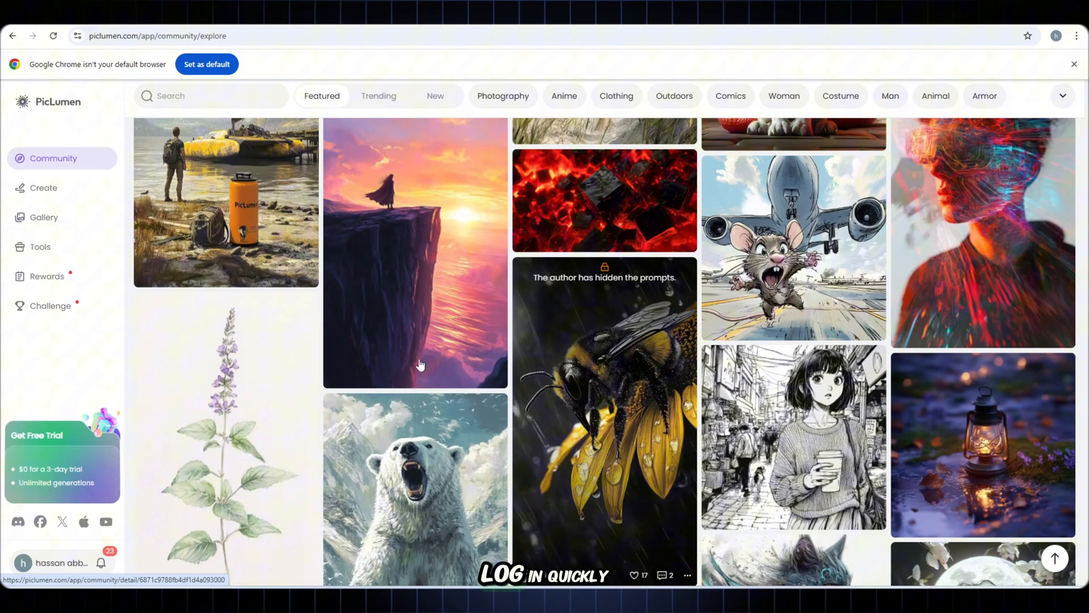
scroll("down", 3)
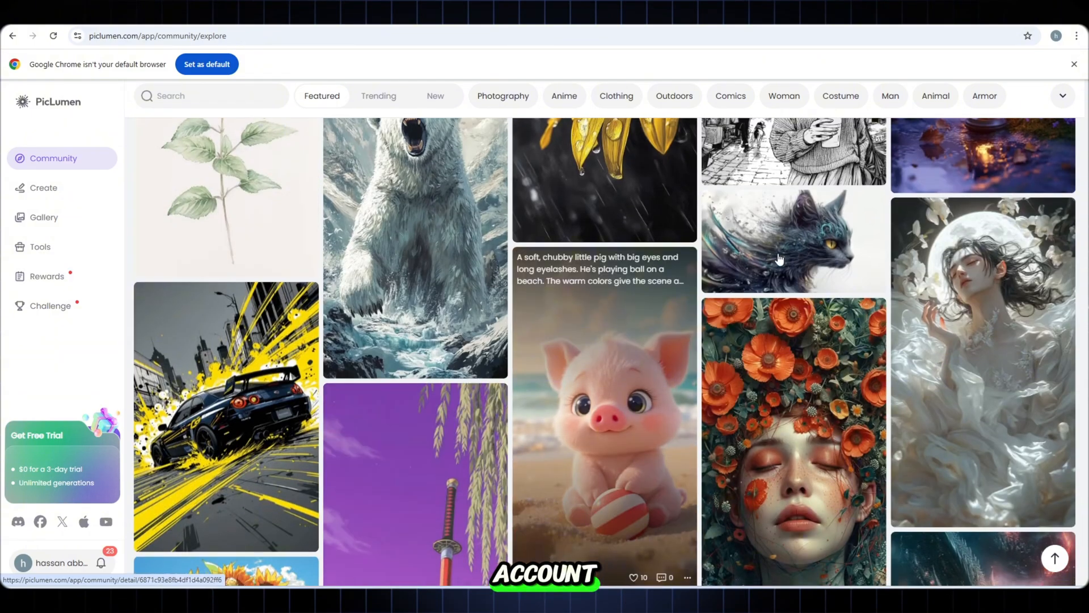
scroll("down", 3)
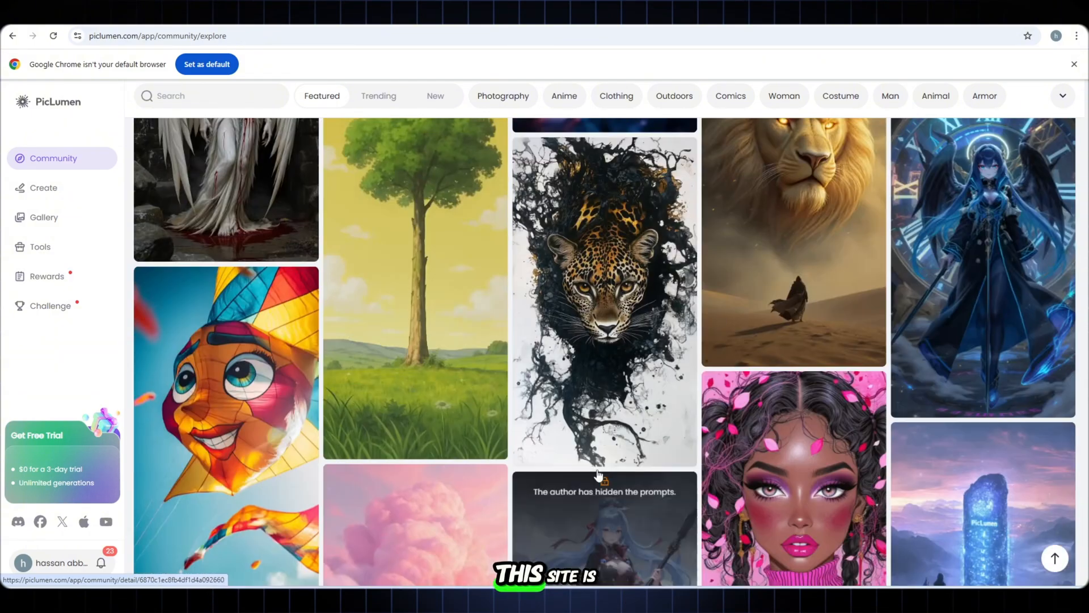
scroll("down", 3)
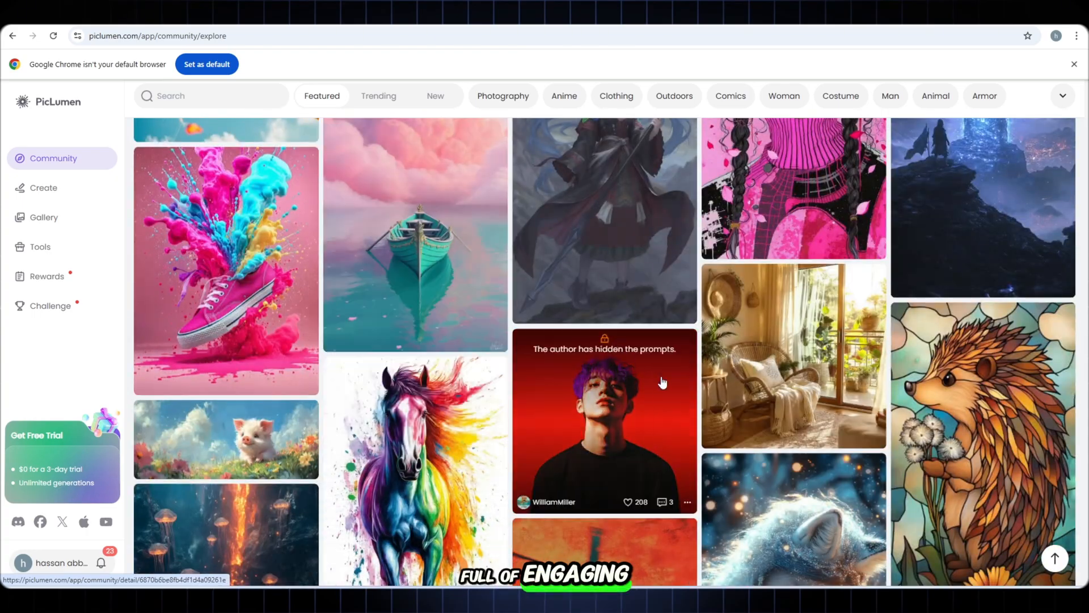
scroll("down", 3)
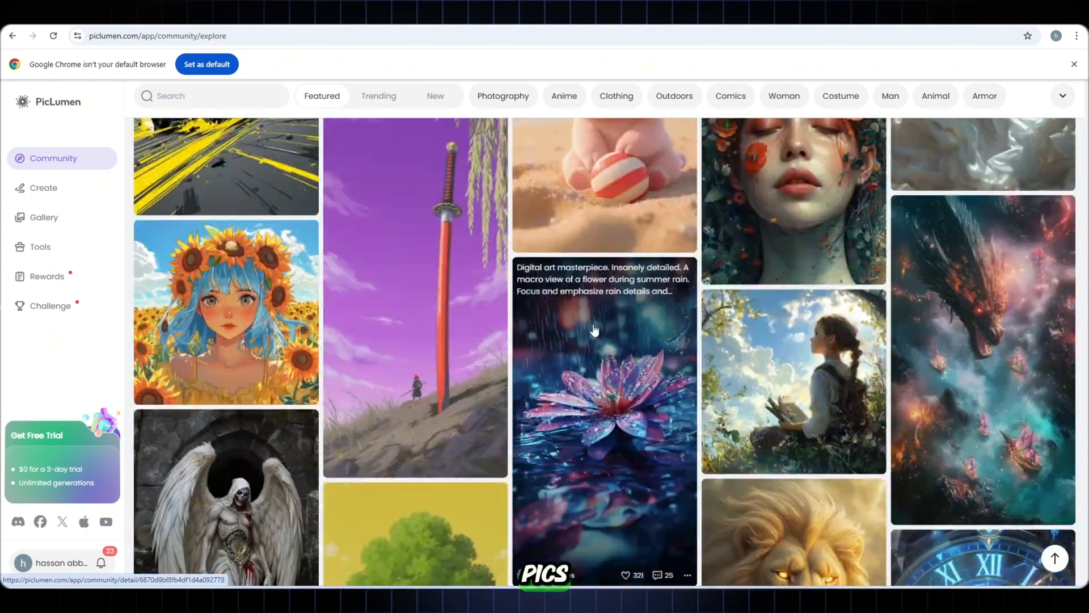
scroll("down", 3)
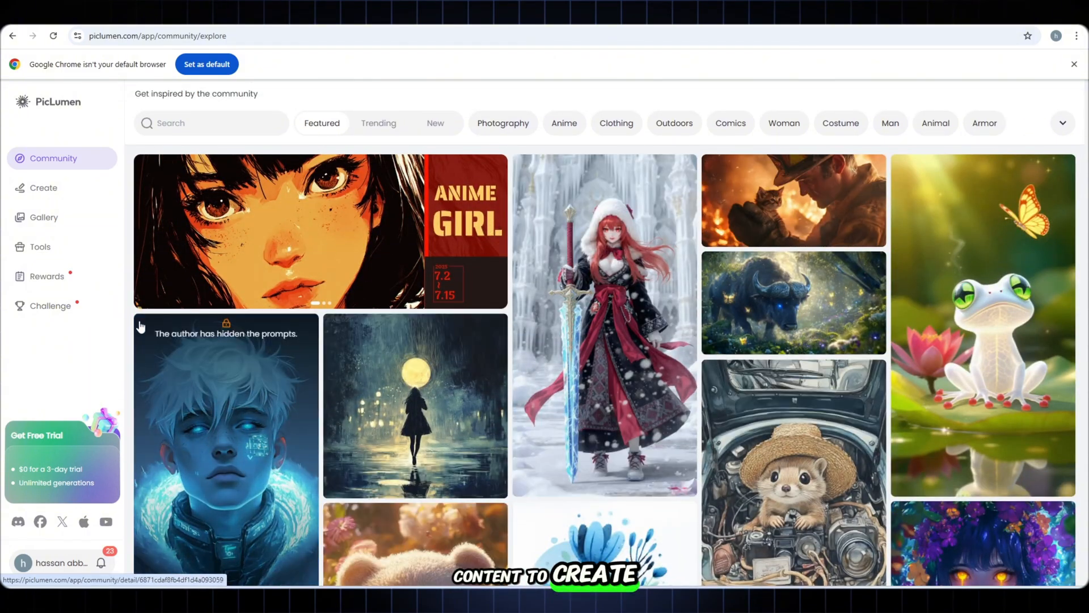
- On PicLumen's Create page, paste the Dad's Laptop Caught Fire prompt and start generating
left_click(40, 187)
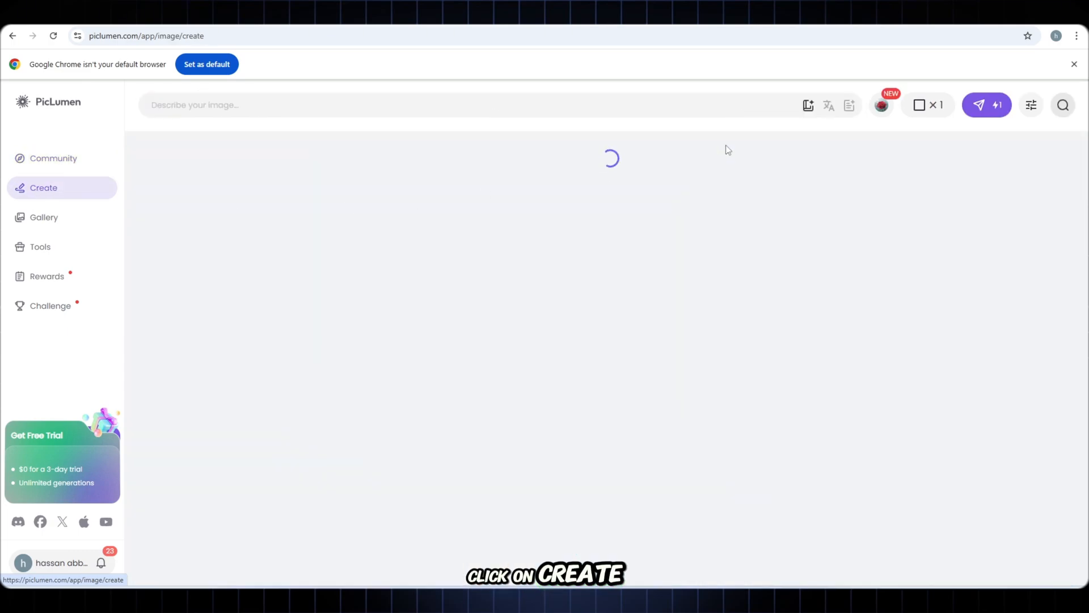
left_click(927, 104)
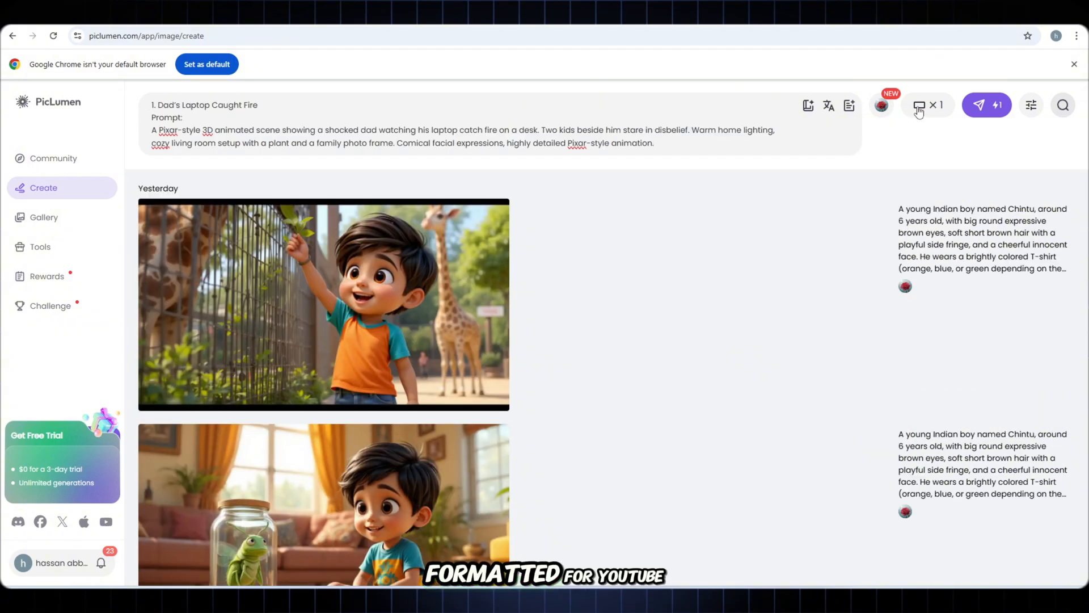
left_click(986, 105)
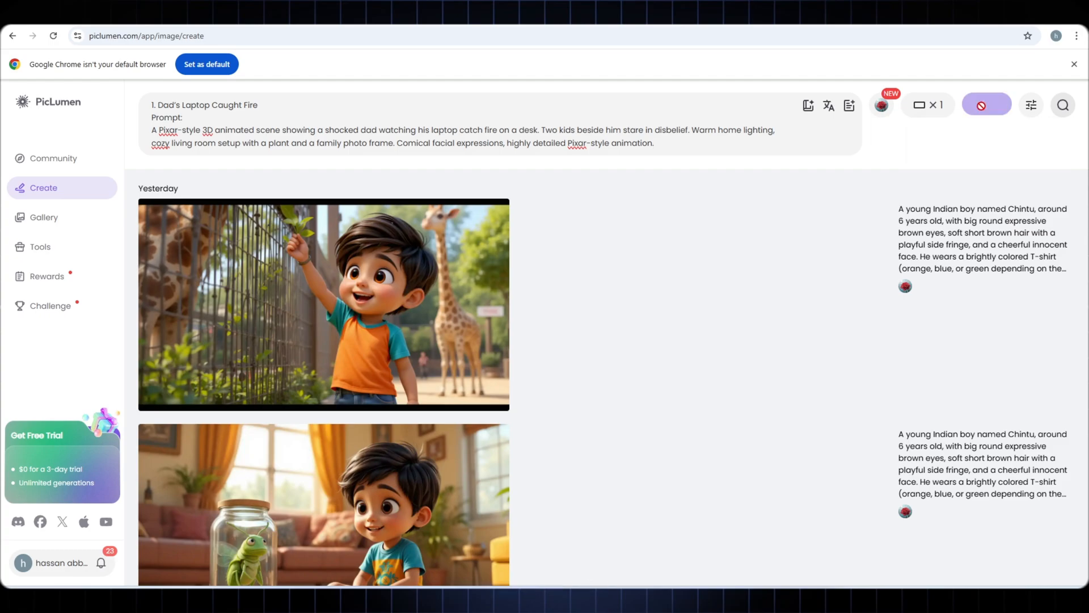
left_click(978, 104)
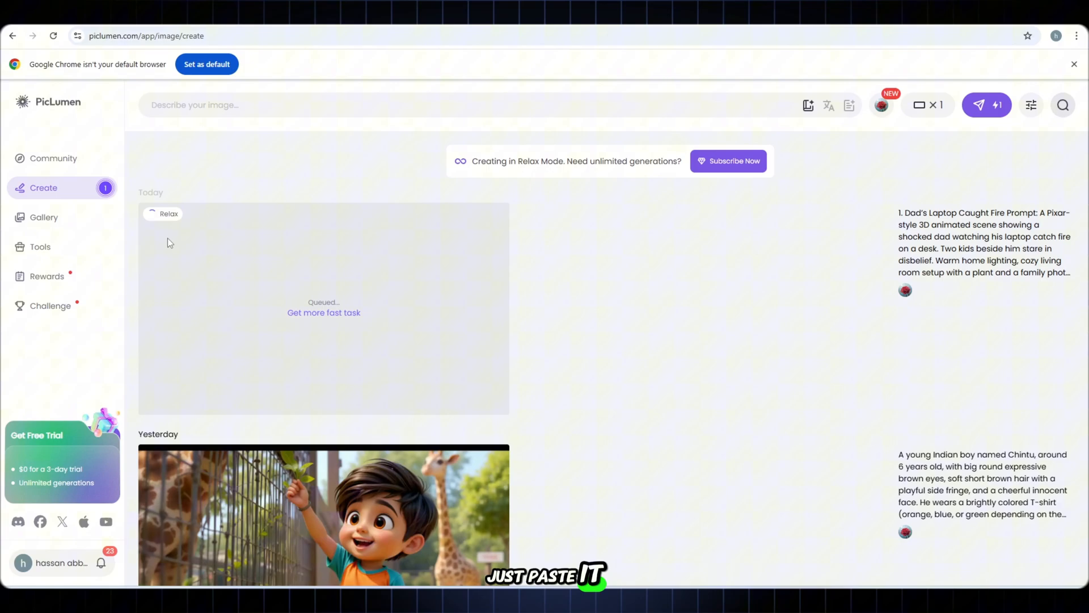
mouse_move(218, 301)
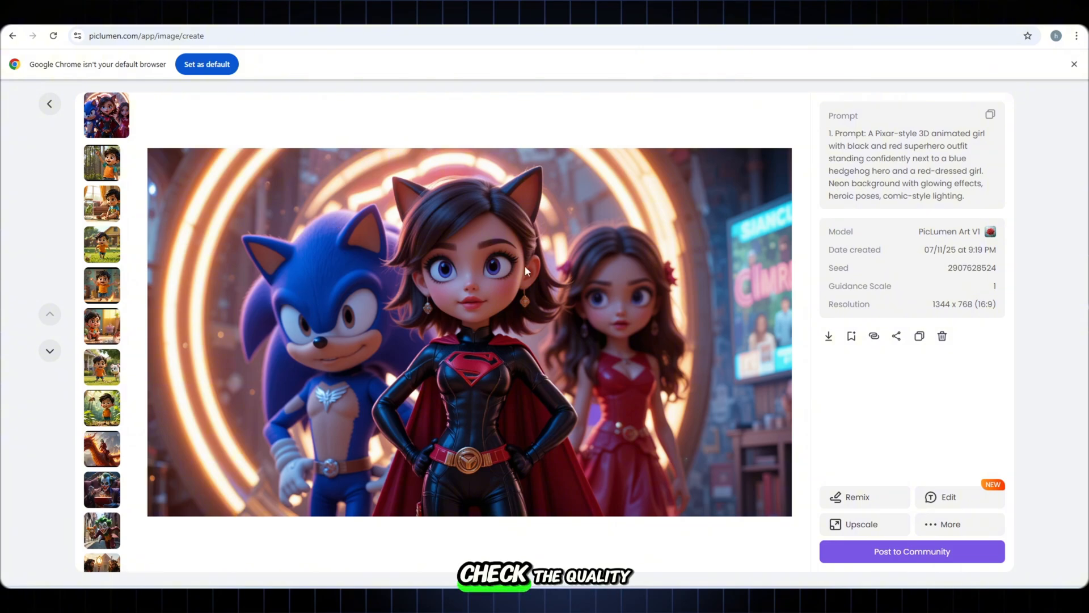
mouse_move(485, 288)
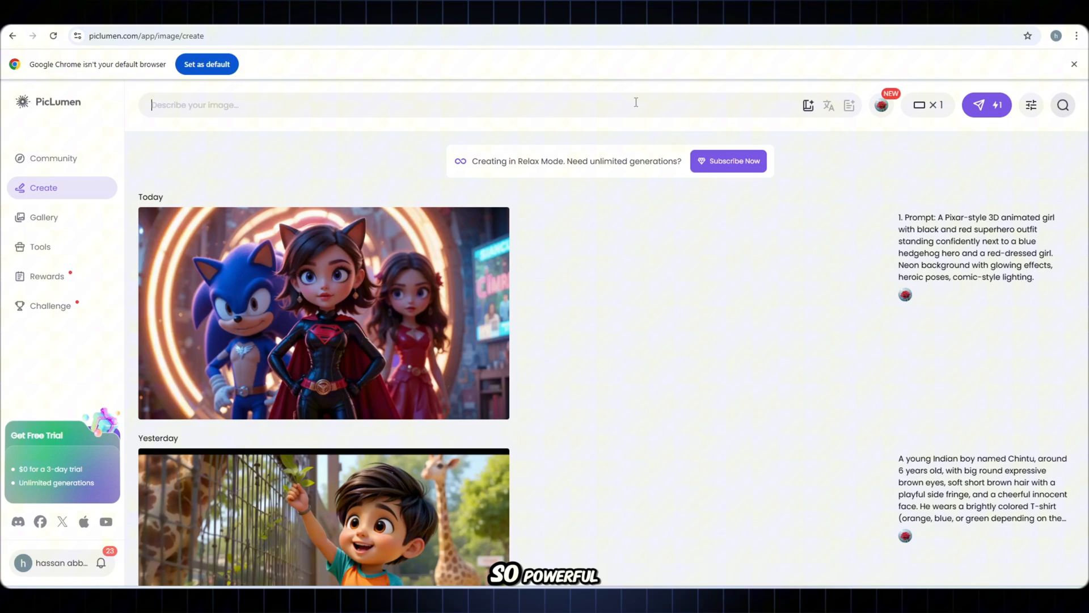
- Generate and download the remaining scene images, then go to dreamina.capcut.com
left_click(978, 105)
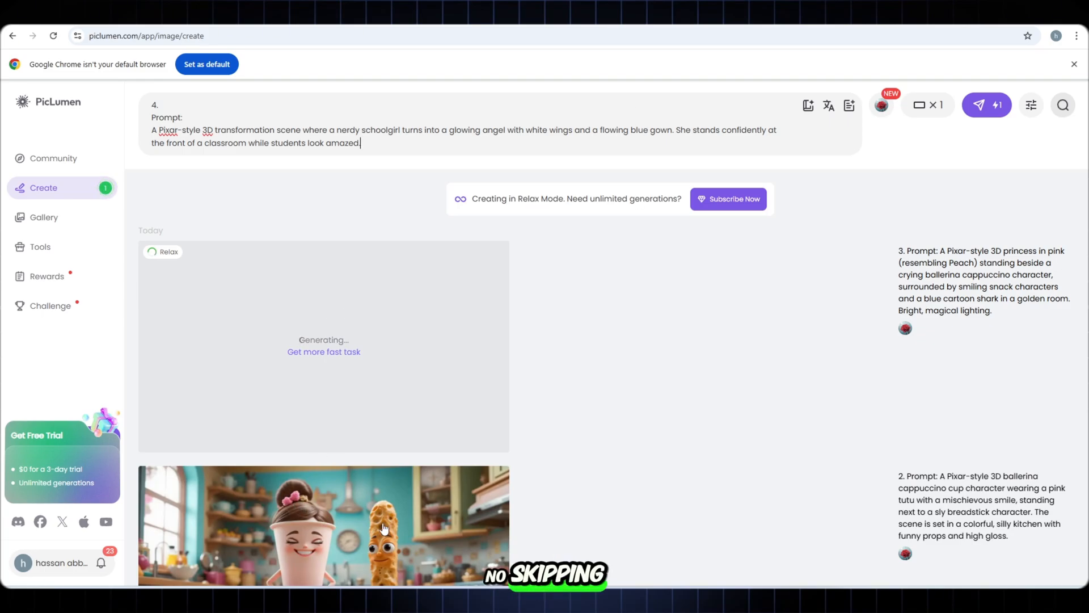
scroll("down", 3)
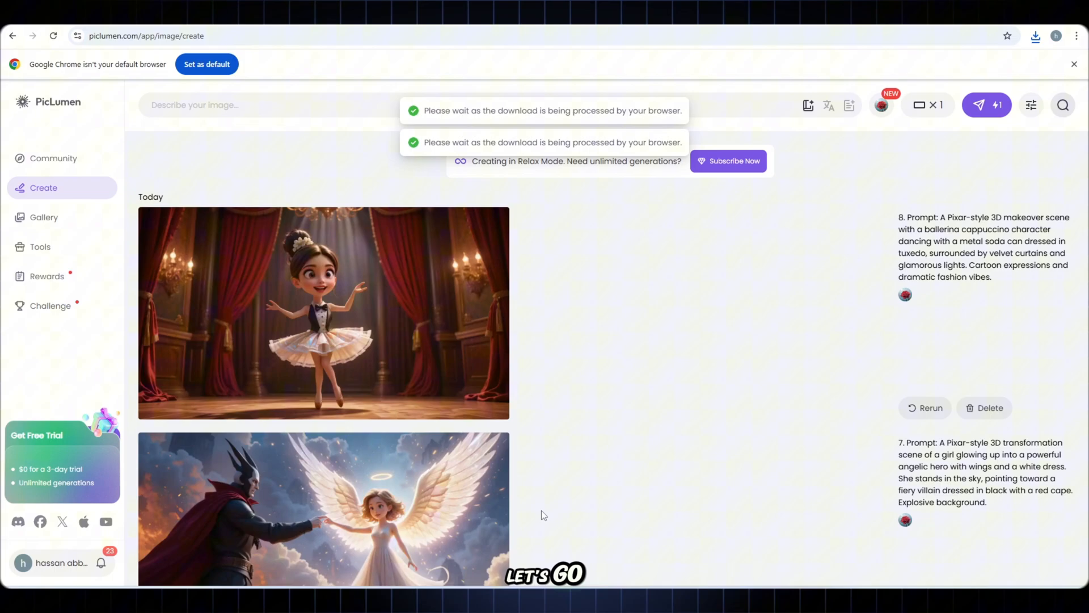
left_click(159, 35)
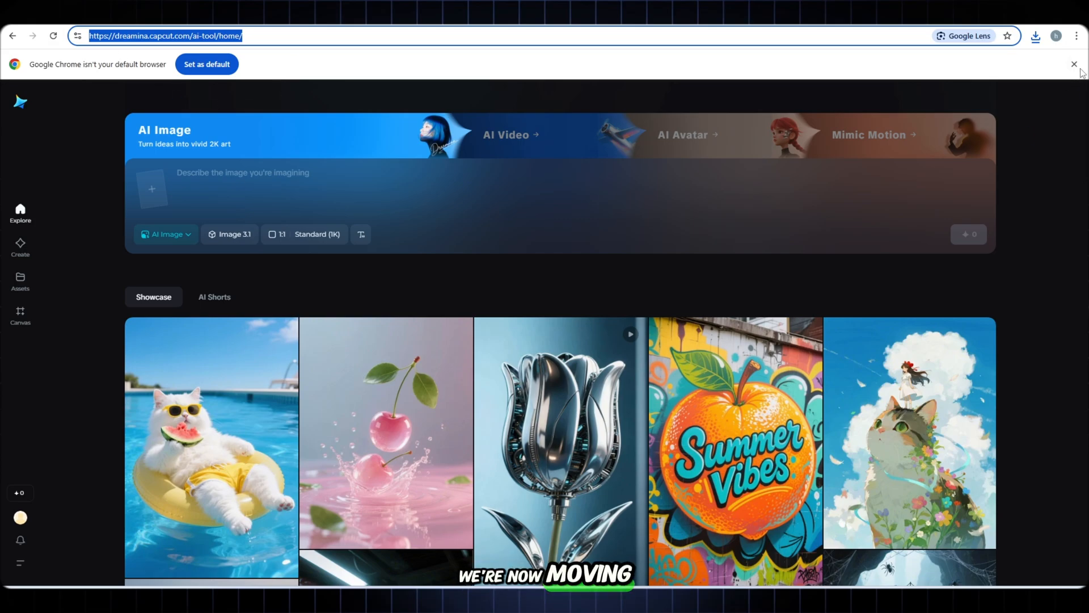
- Dismiss the default-browser notice on Dreamina's AI tool home page
left_click(1071, 63)
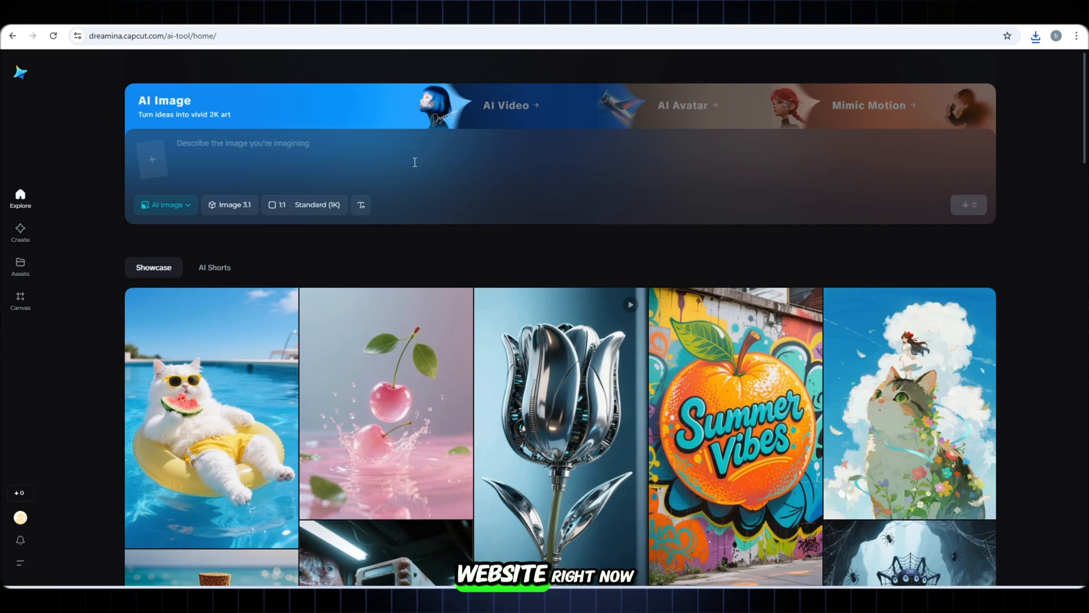
mouse_move(651, 69)
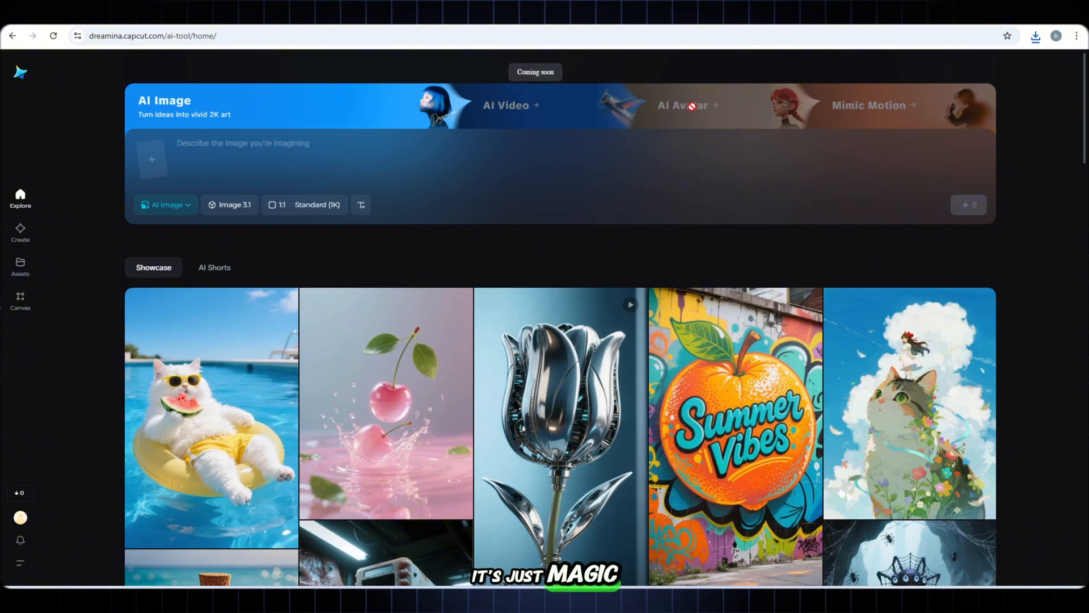
mouse_move(328, 105)
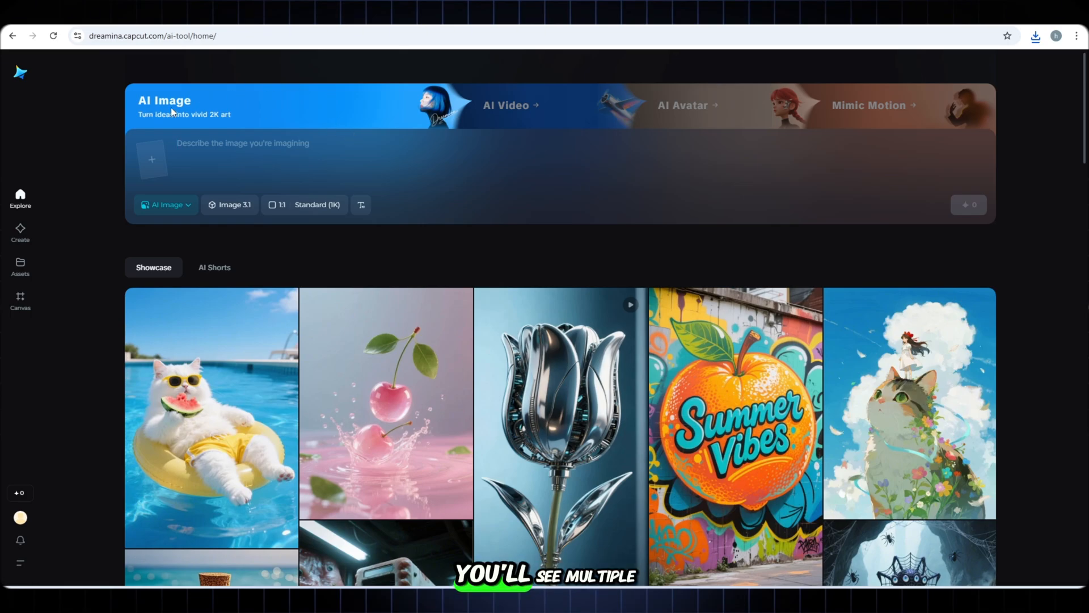
mouse_move(507, 105)
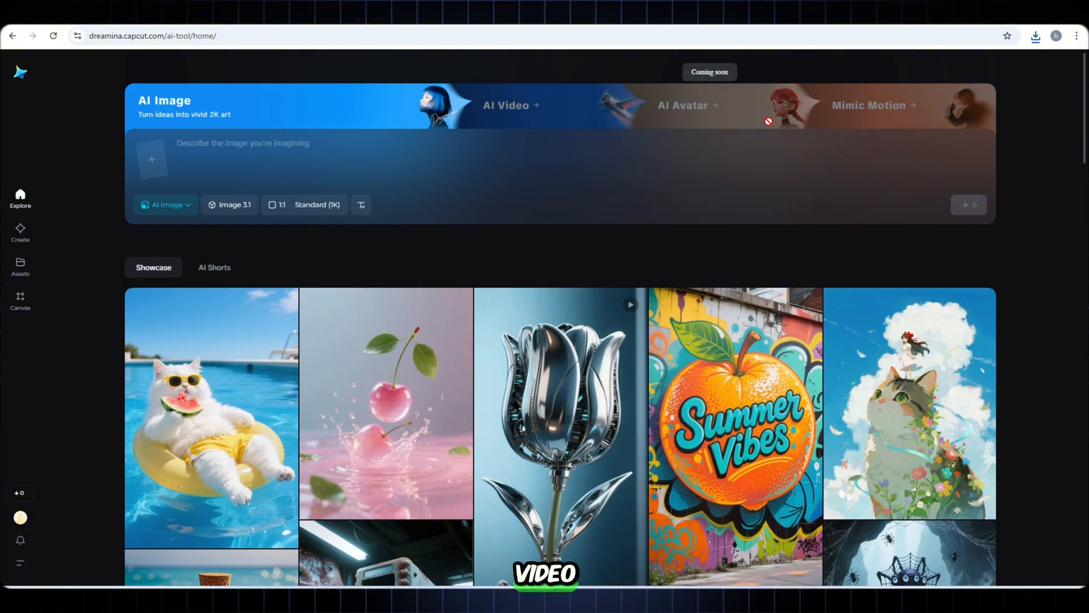
mouse_move(323, 323)
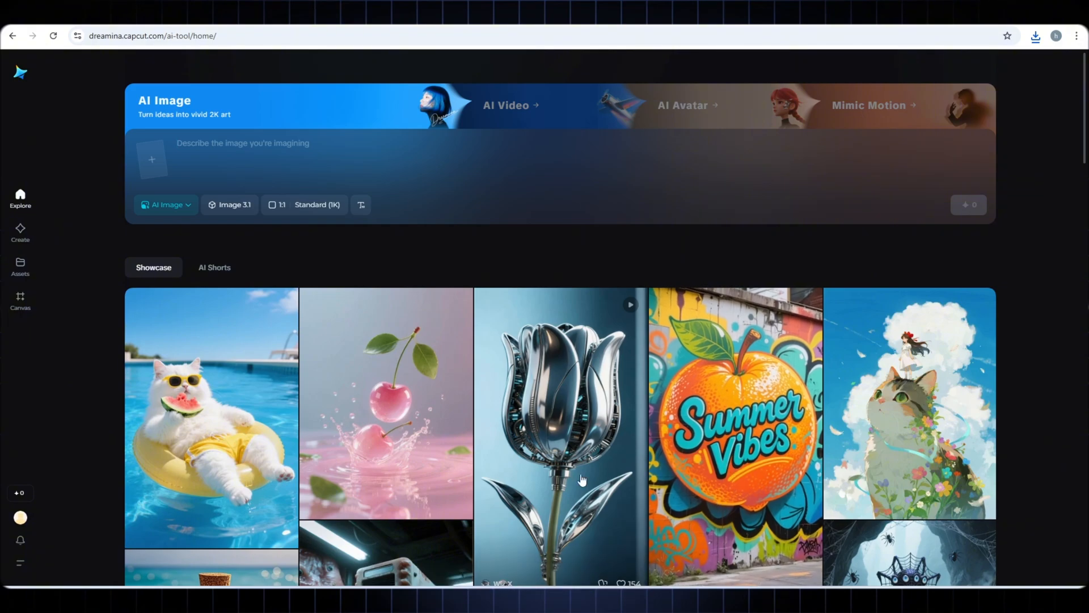
- Scroll through Dreamina's Showcase gallery of sample artwork
scroll("down", 3)
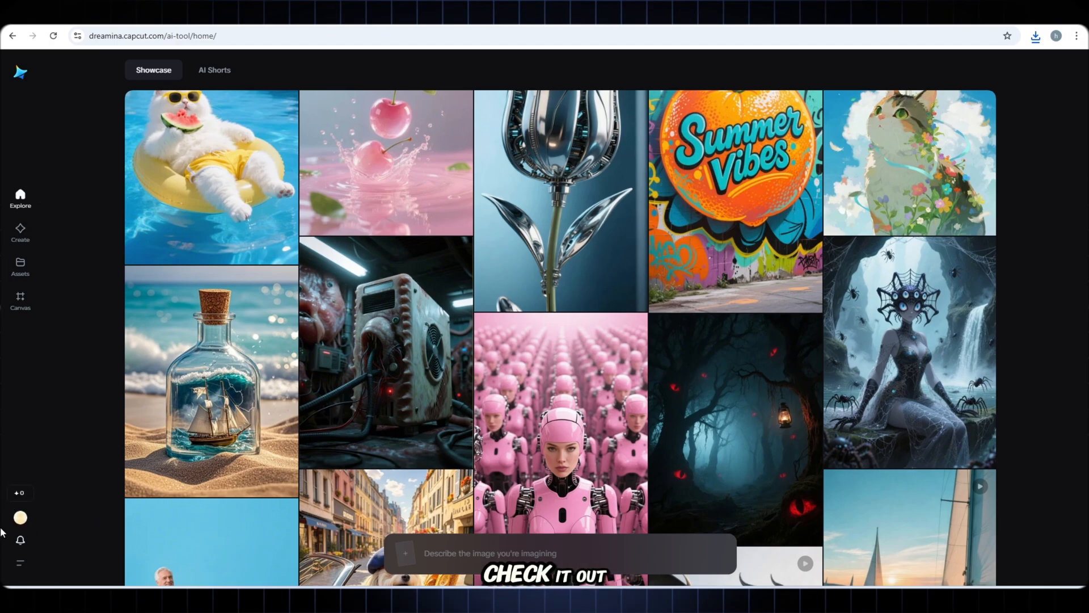
scroll("down", 3)
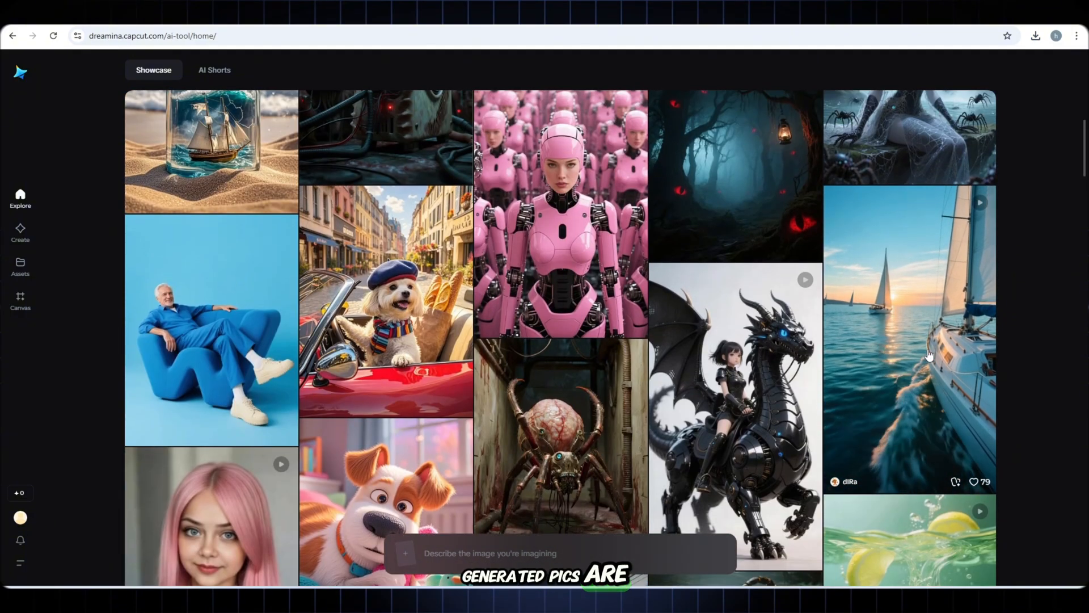
scroll("down", 3)
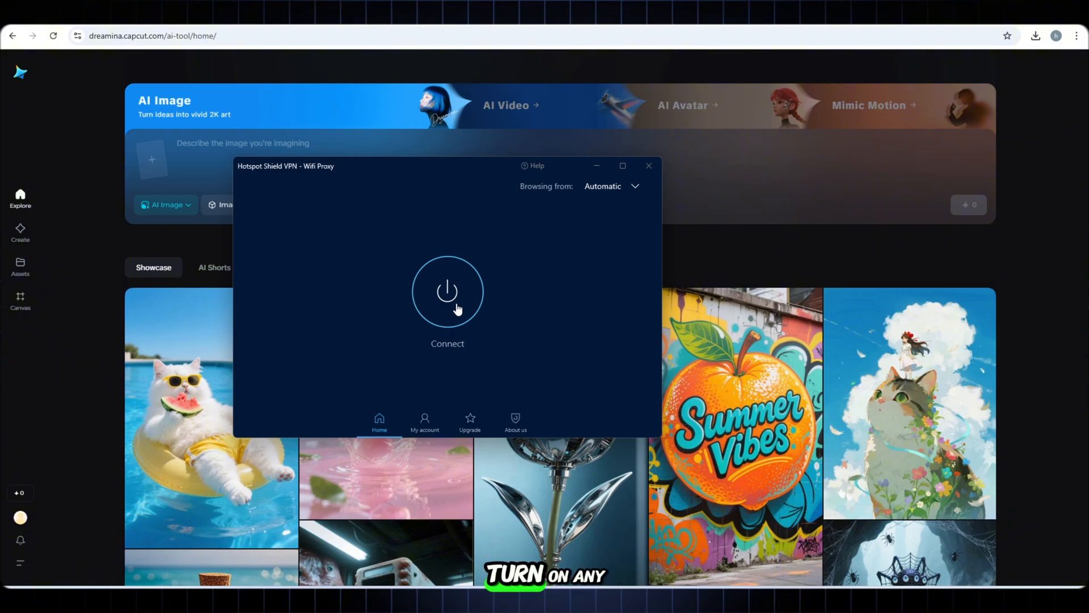
- Connect Hotspot Shield VPN with the power button
left_click(447, 291)
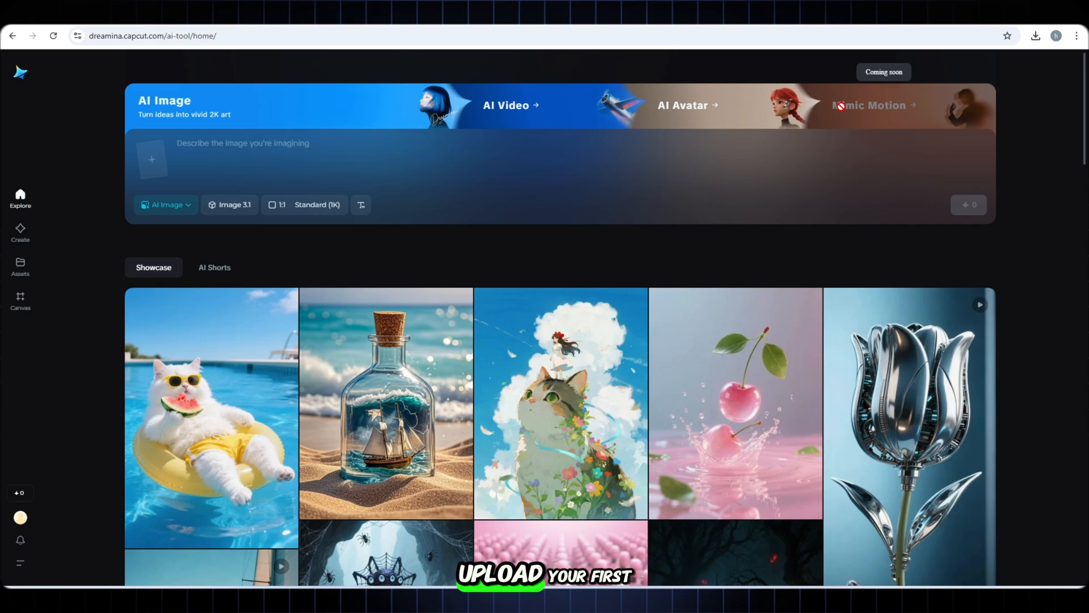
- In AI Video, add a PicLumen picture with a 'GIRL IS DANCE MOVE…' prompt and generate
left_click(505, 105)
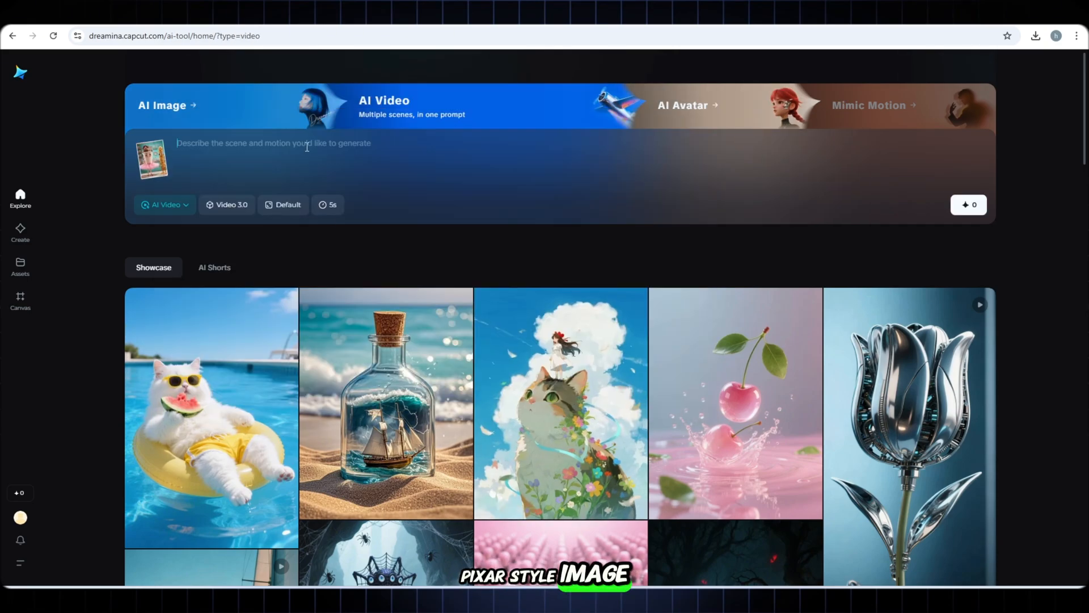
type("GIRL IS DANCE MOVE AND EN")
type("ONE GIRL ENJOY W")
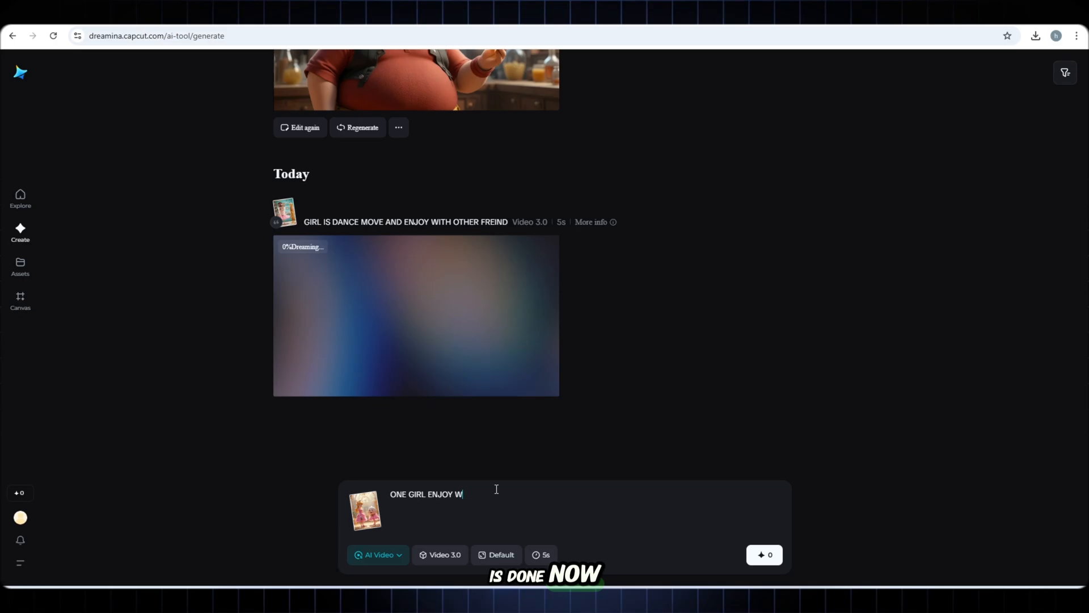
left_click(364, 510)
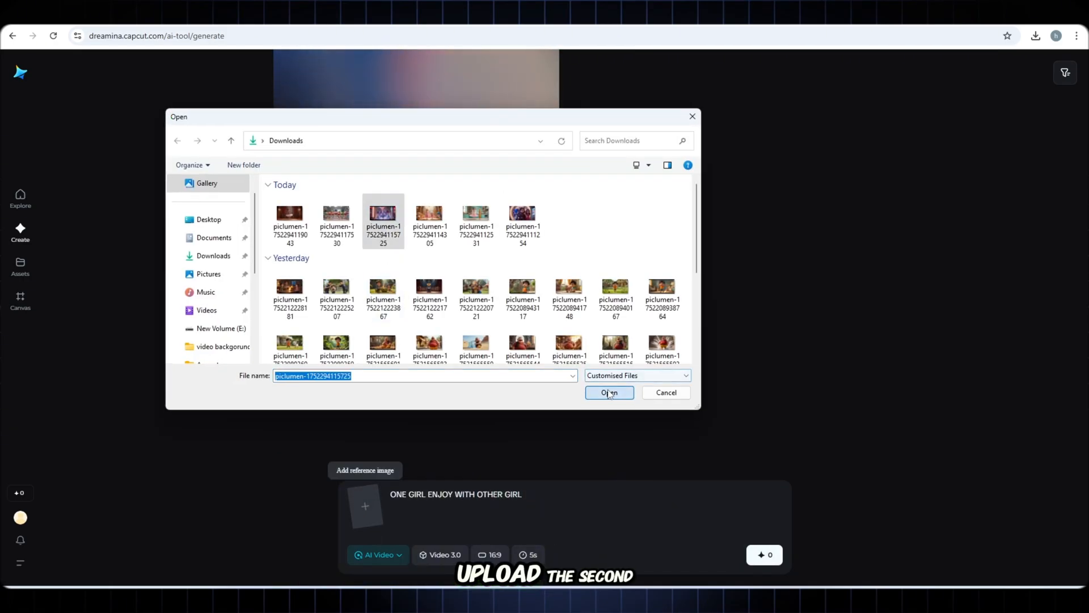
left_click(609, 392)
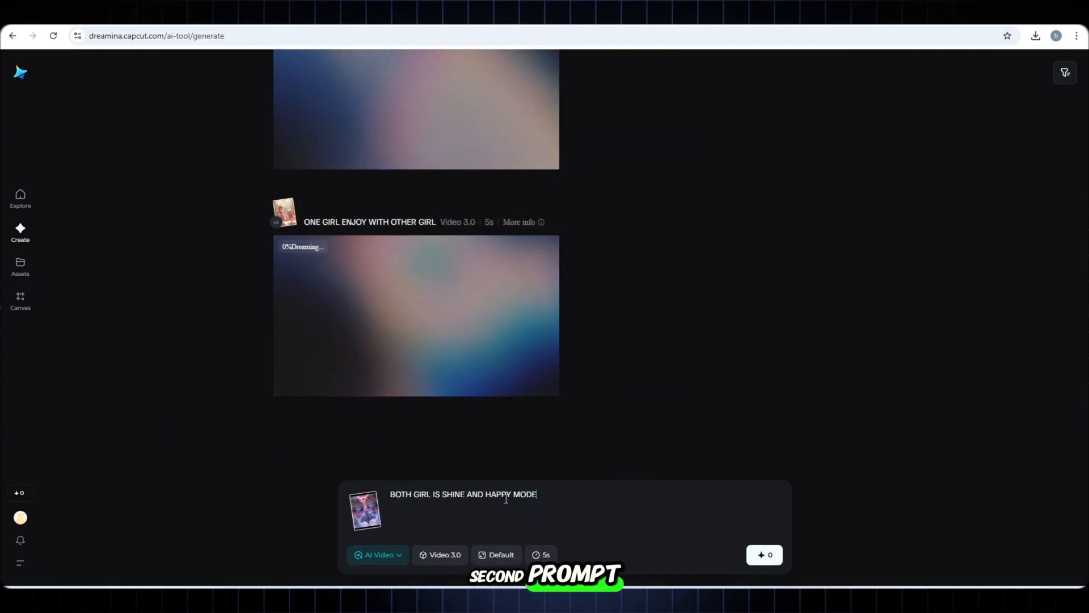
left_click(365, 511)
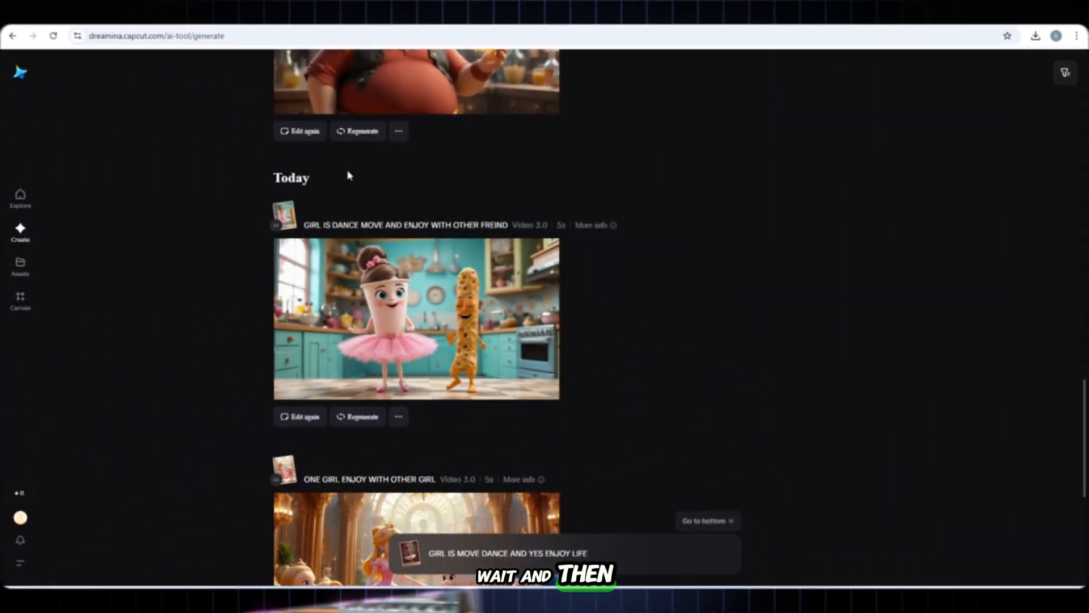
scroll("down", 3)
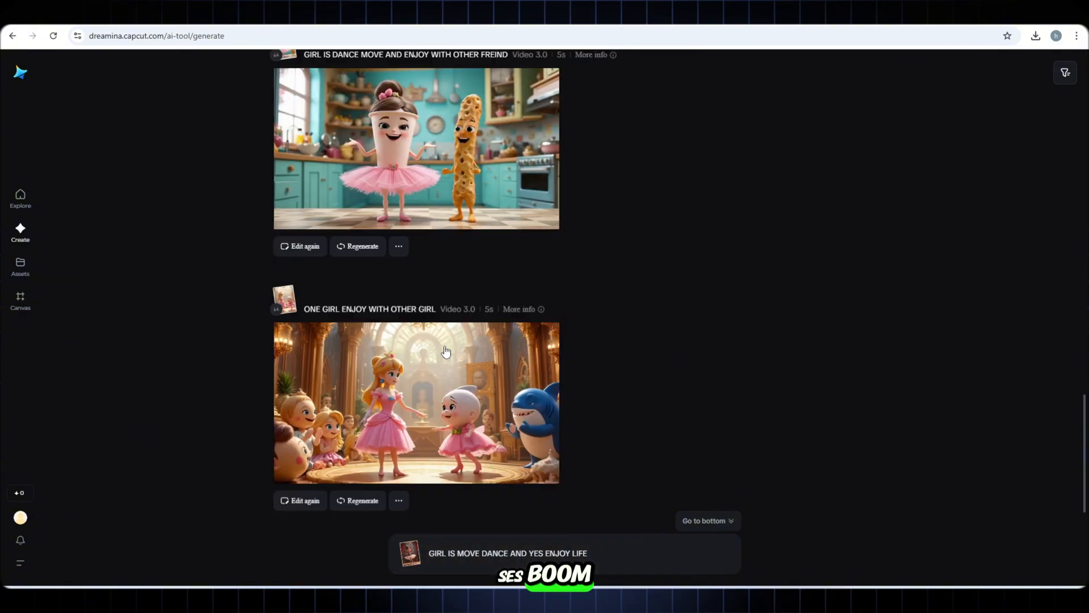
scroll("down", 3)
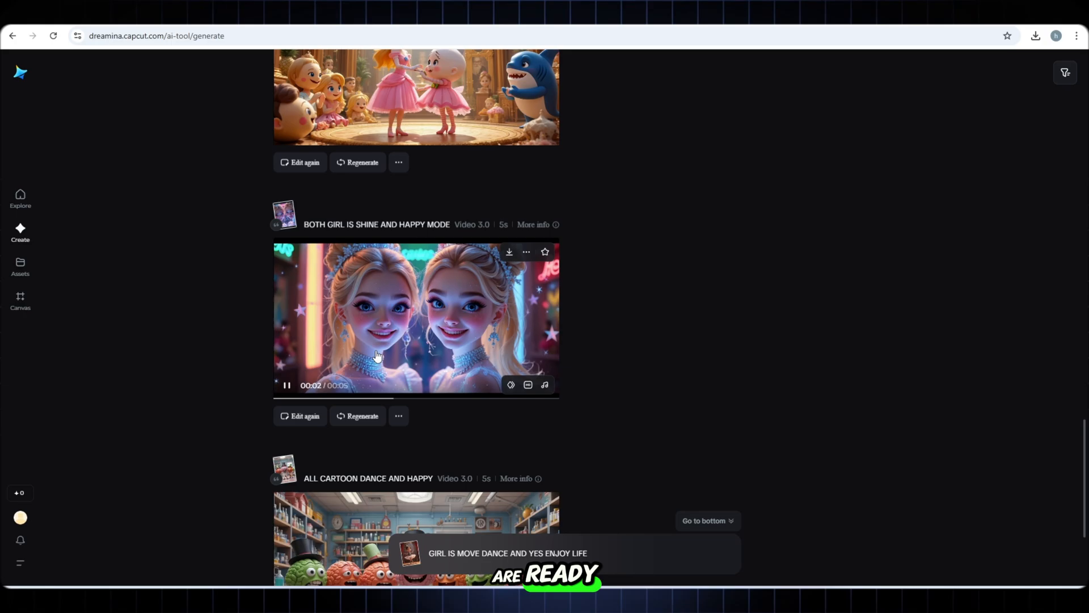
scroll("down", 3)
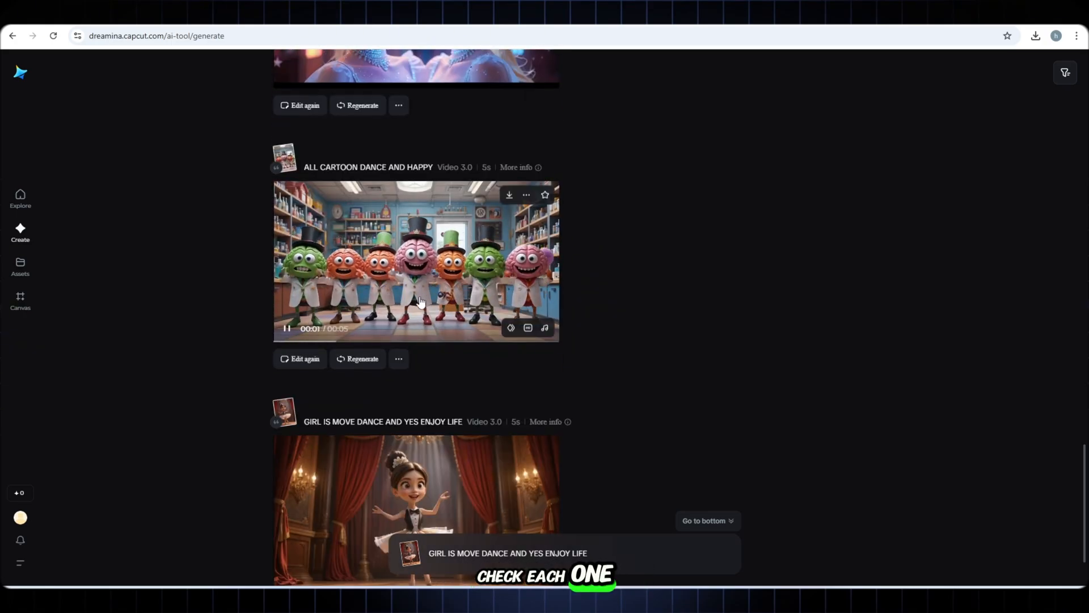
scroll("down", 3)
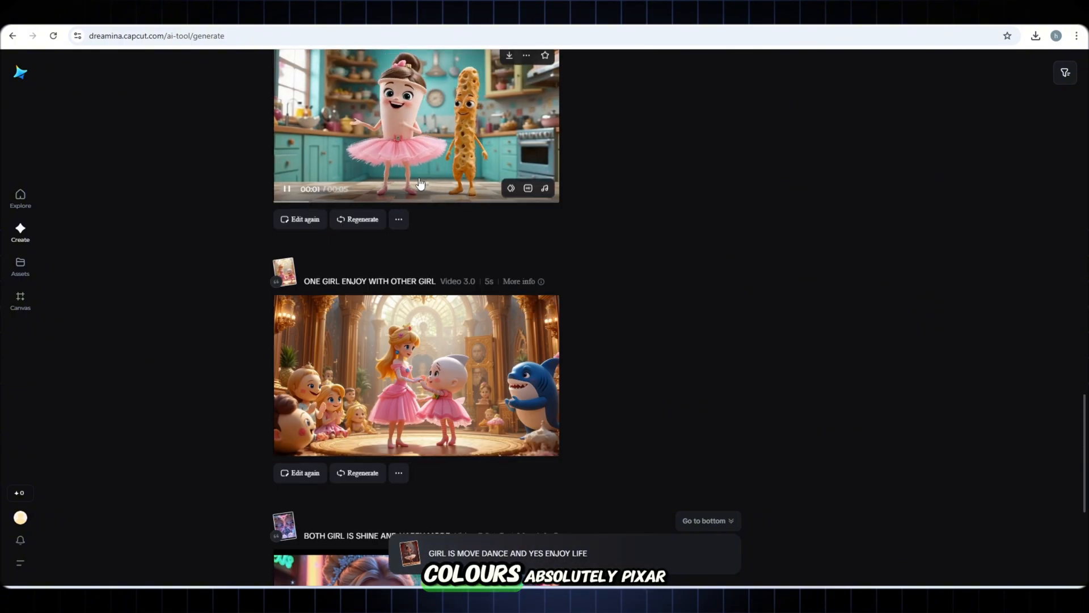
left_click(421, 126)
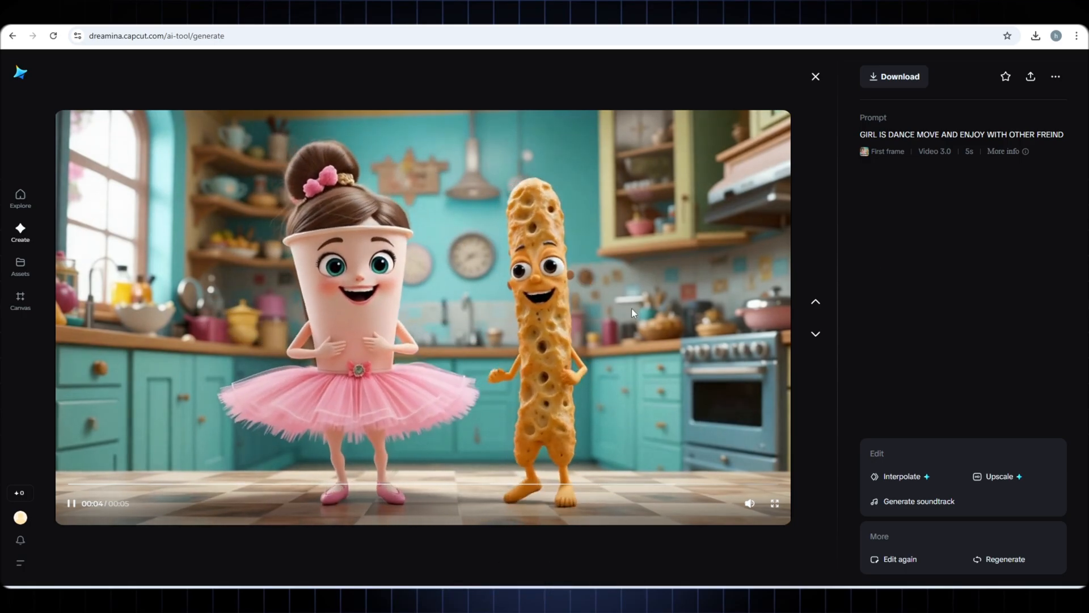
left_click(815, 76)
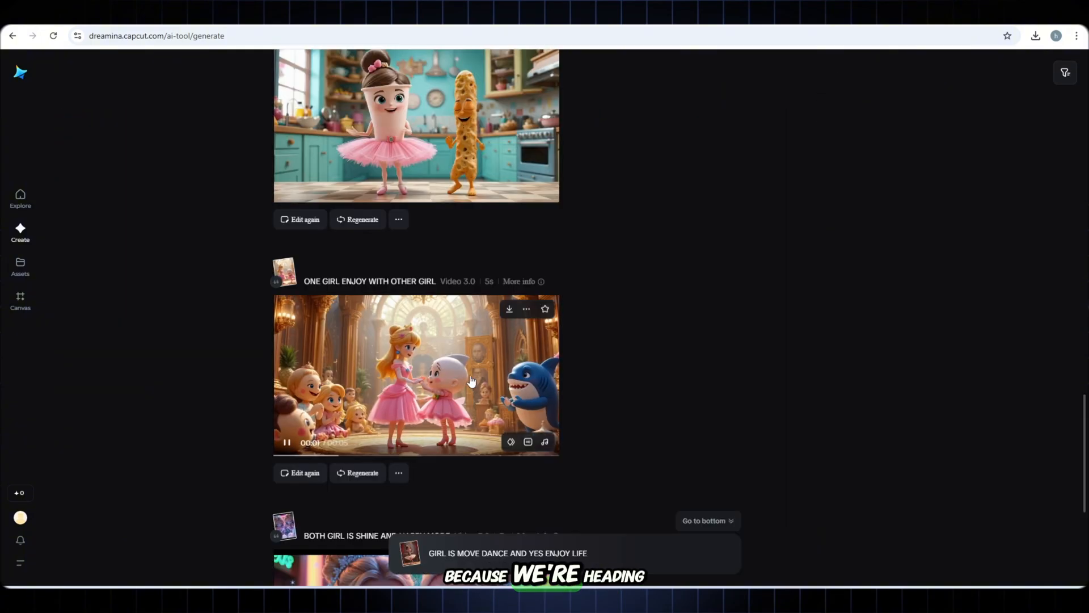
left_click(468, 381)
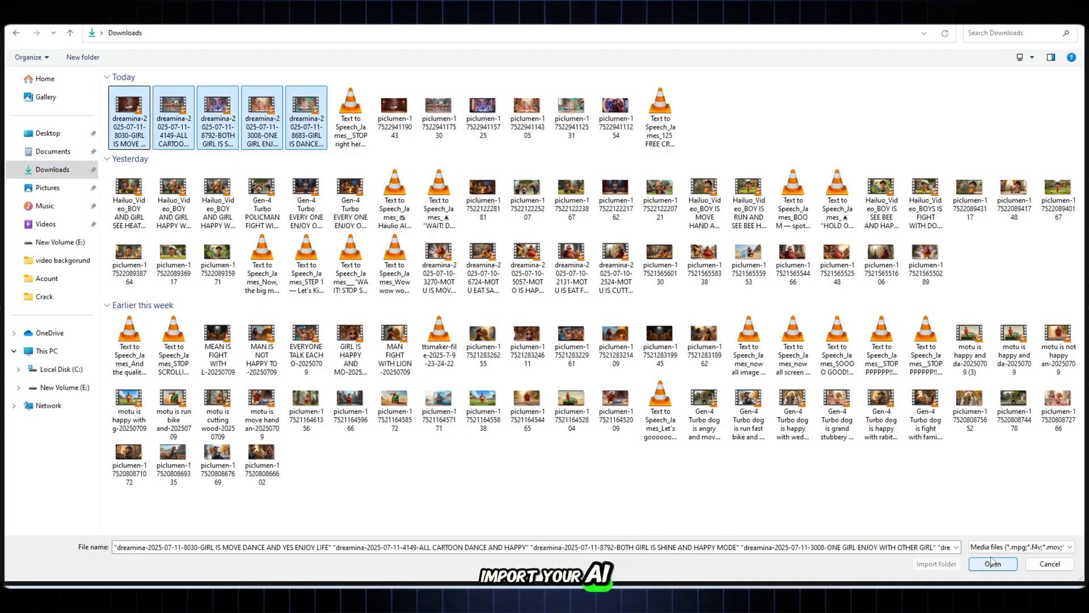
- Import the five downloaded Dreamina clips into CapCut's media library
left_click(993, 564)
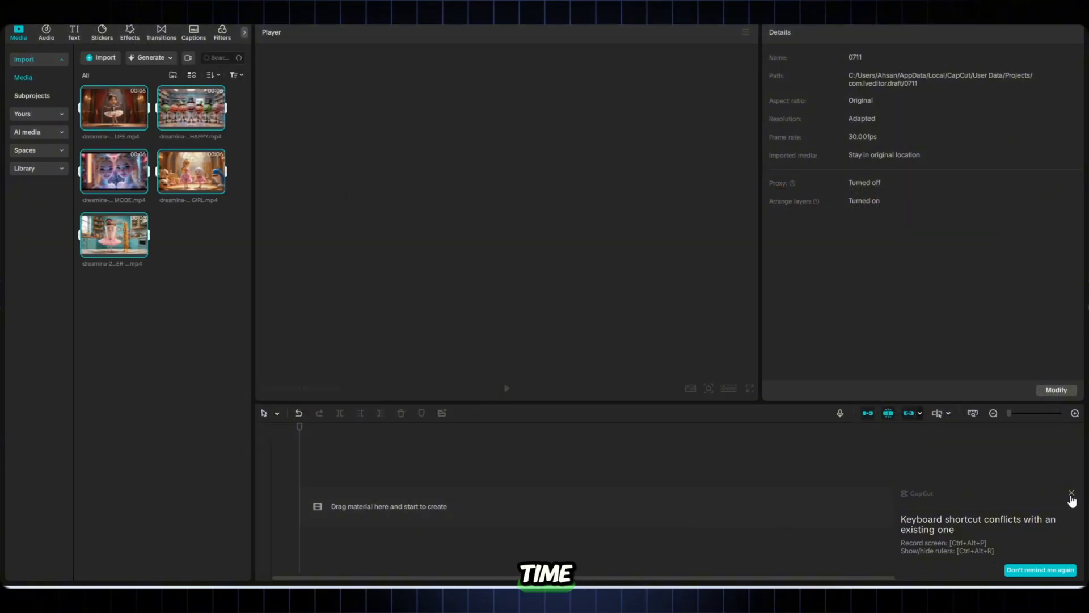
- Dismiss the shortcut-conflict notice and place the five Dreamina clips in sequence on the timeline
left_click(1071, 492)
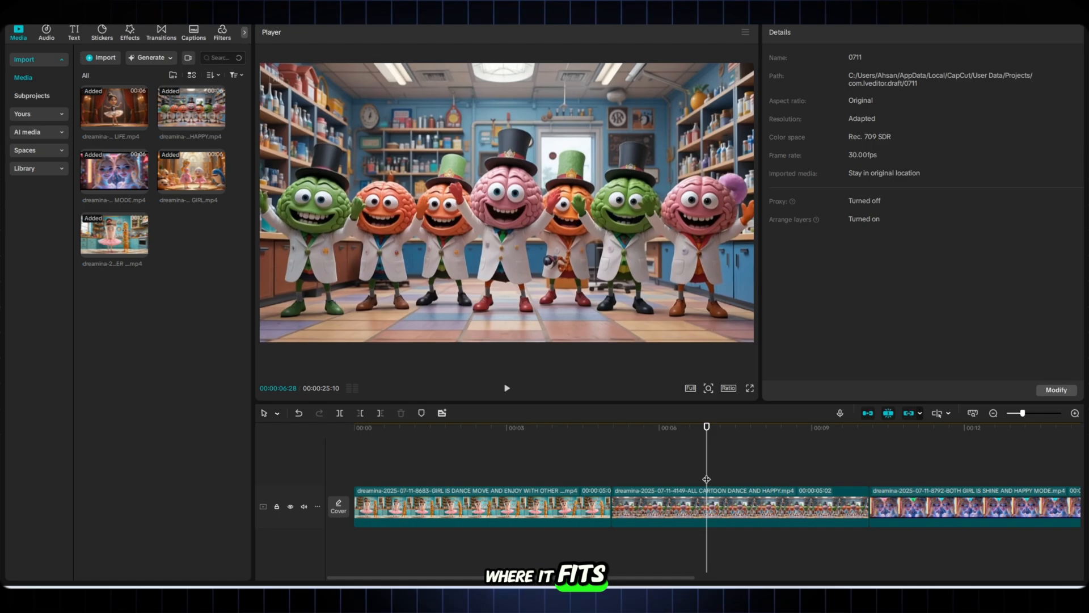
left_click(952, 509)
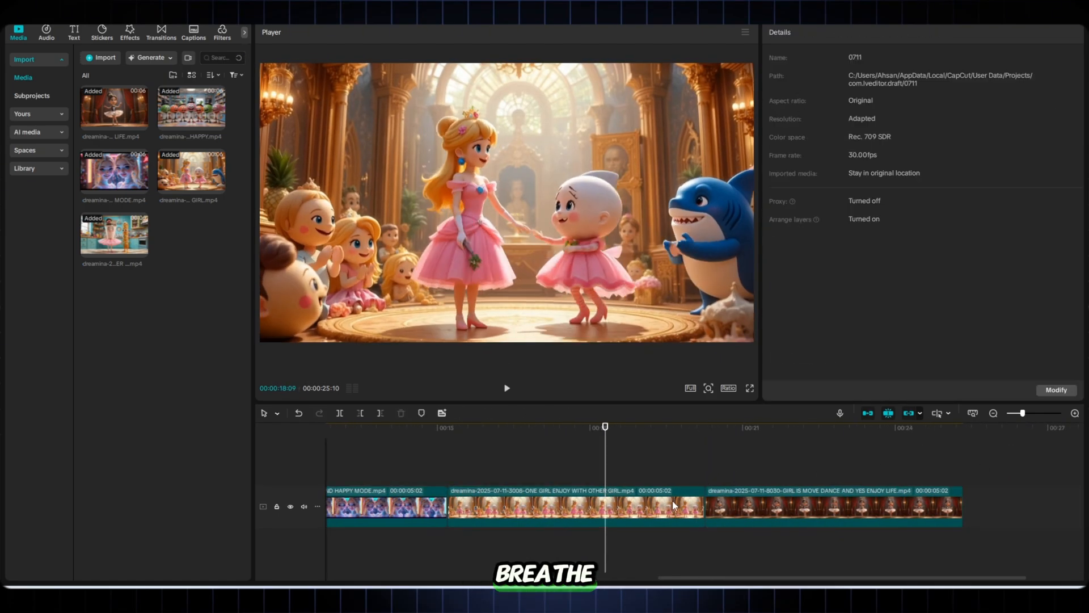
left_click(161, 31)
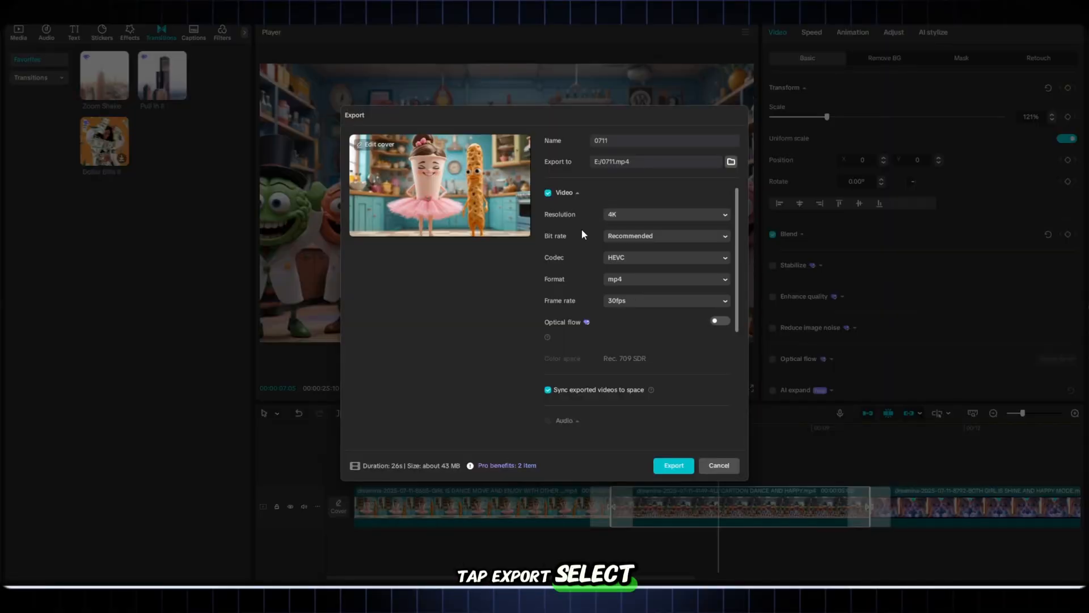
- Export the 26-second video at 4K resolution with HEVC codec as mp4
left_click(674, 466)
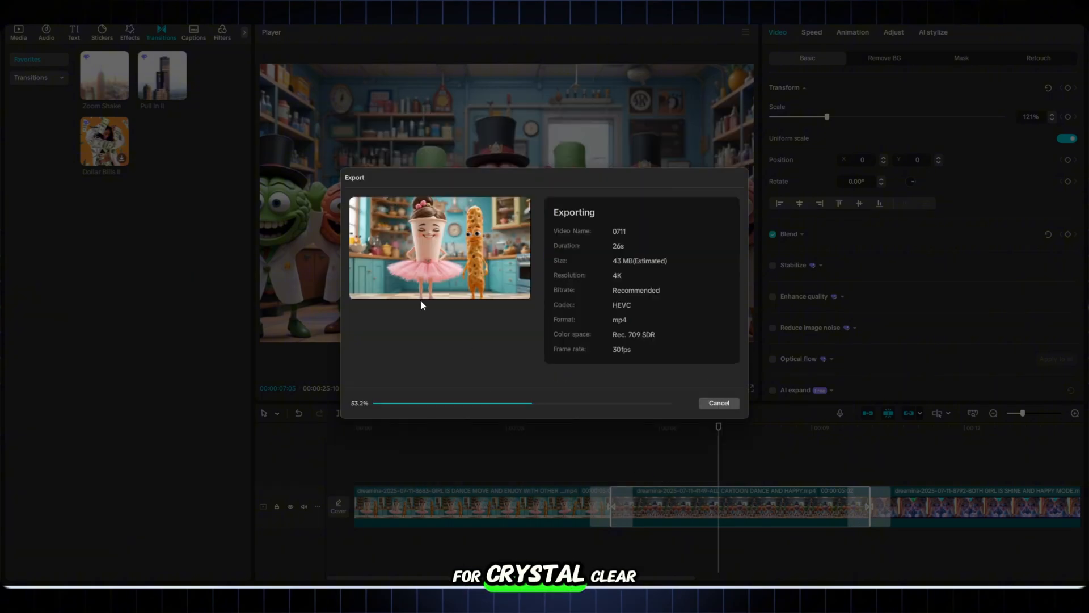